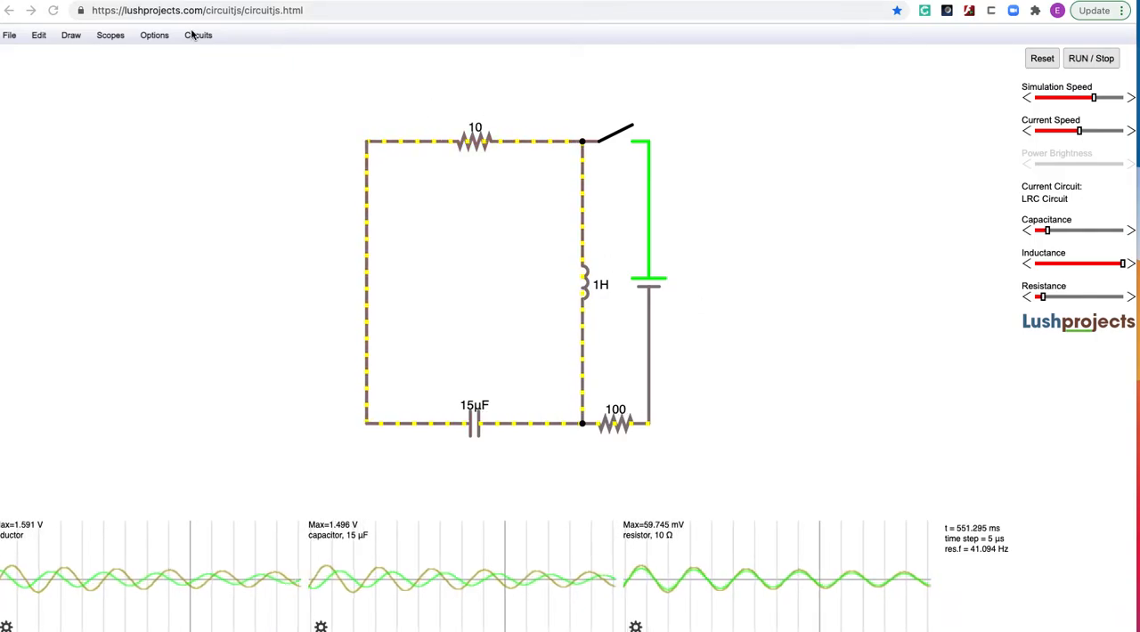
Step: Replace the LRC example with a blank circuit and reopen the example circuits menu
{"action": "left_click", "coordinate": [198, 35]}
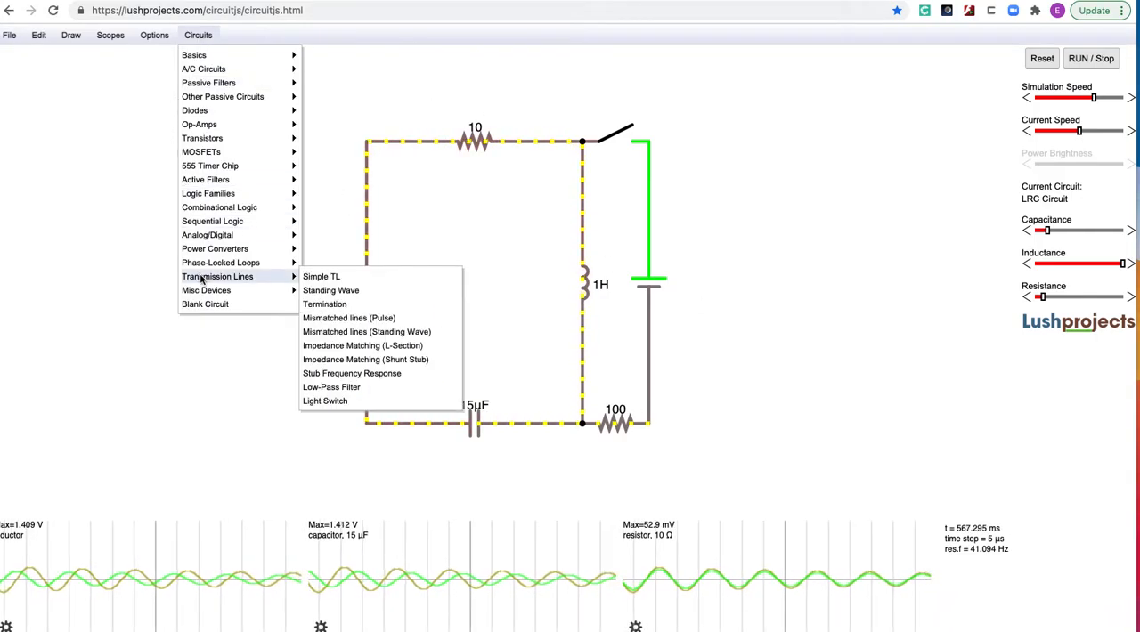
{"action": "left_click", "coordinate": [204, 304]}
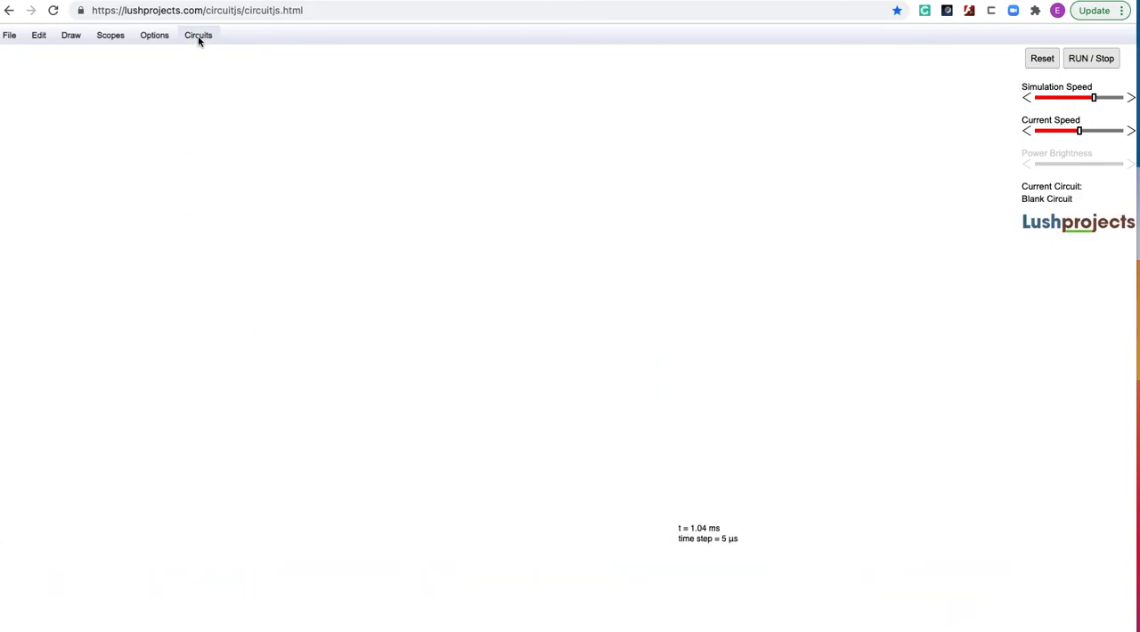
{"action": "left_click", "coordinate": [197, 34]}
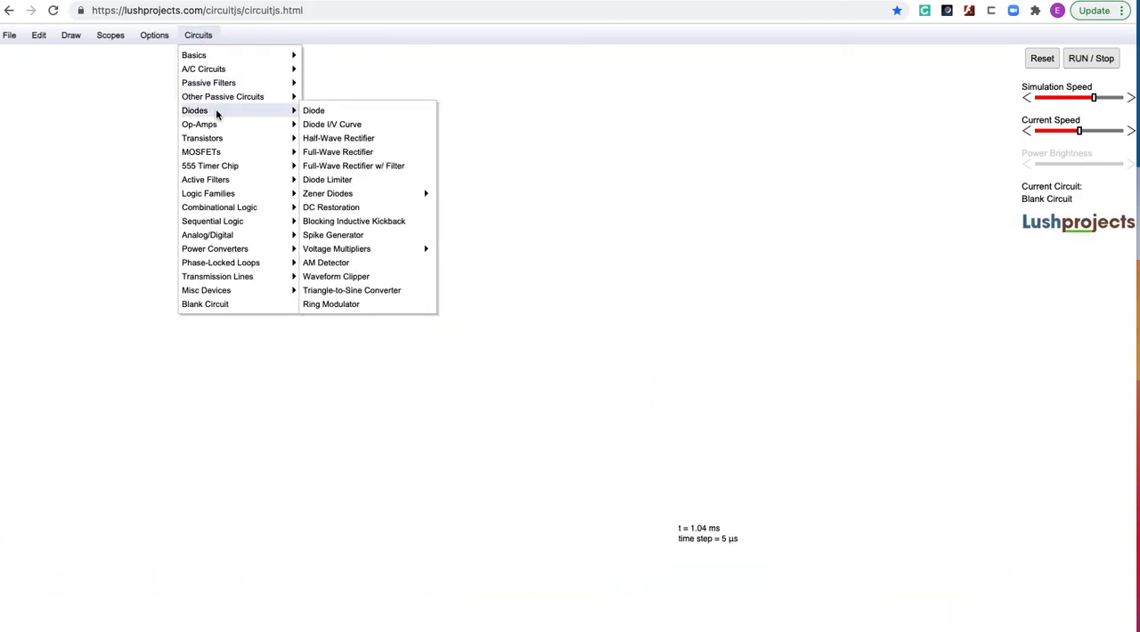
{"action": "mouse_move", "coordinate": [199, 124]}
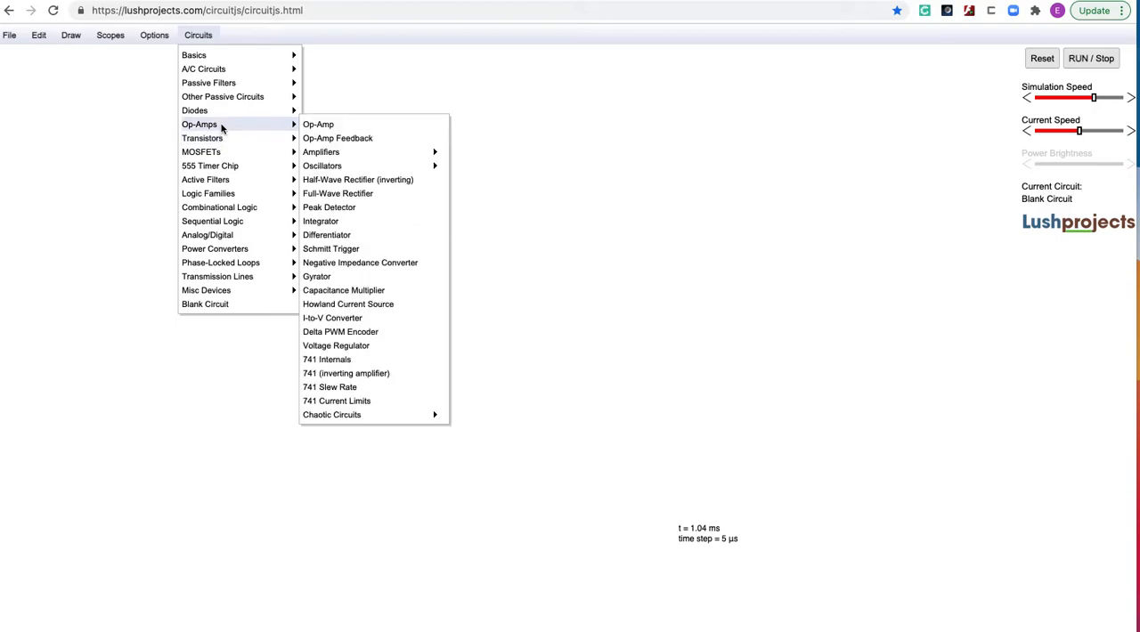
{"action": "mouse_move", "coordinate": [194, 110]}
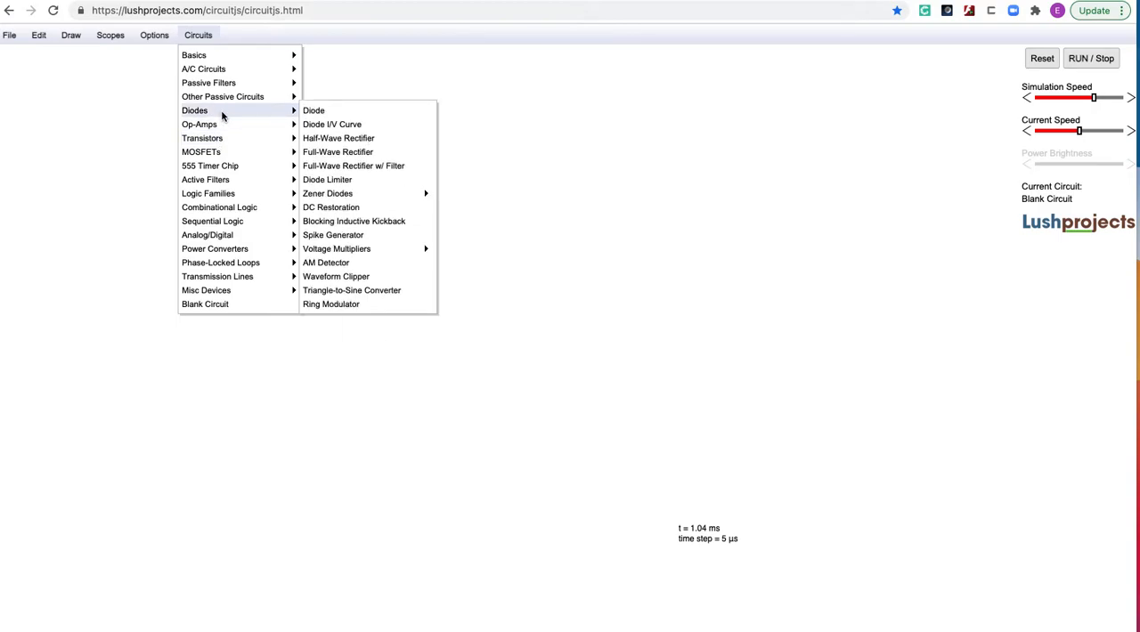
{"action": "mouse_move", "coordinate": [314, 109]}
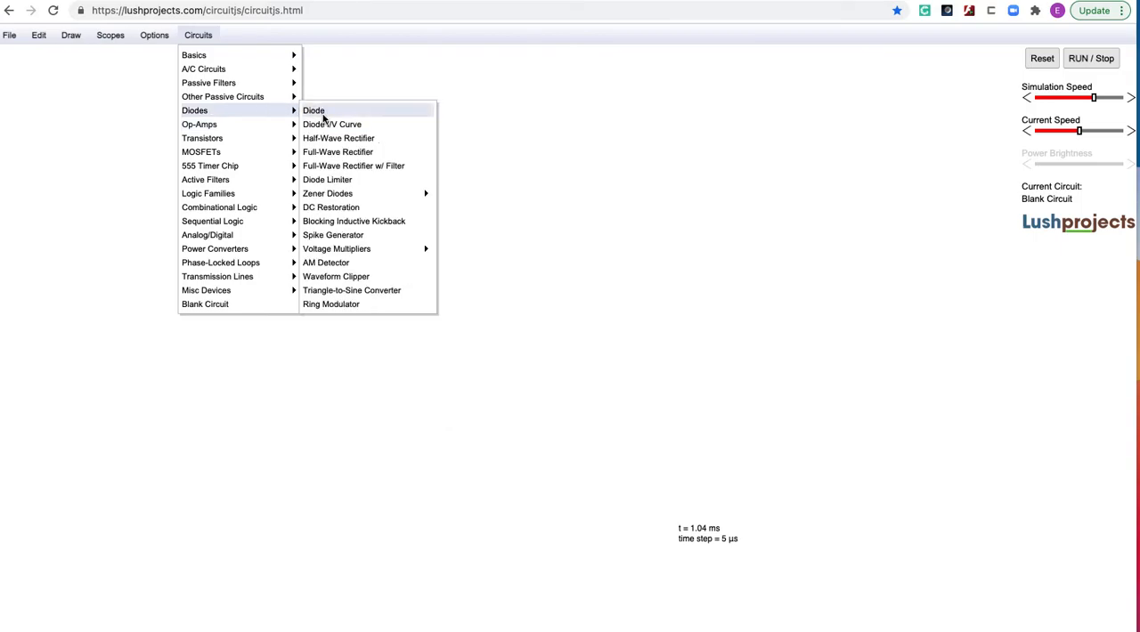
Step: Load the Half-Wave Rectifier example and enter 17 V max voltage and 60 Hz
{"action": "left_click", "coordinate": [339, 138]}
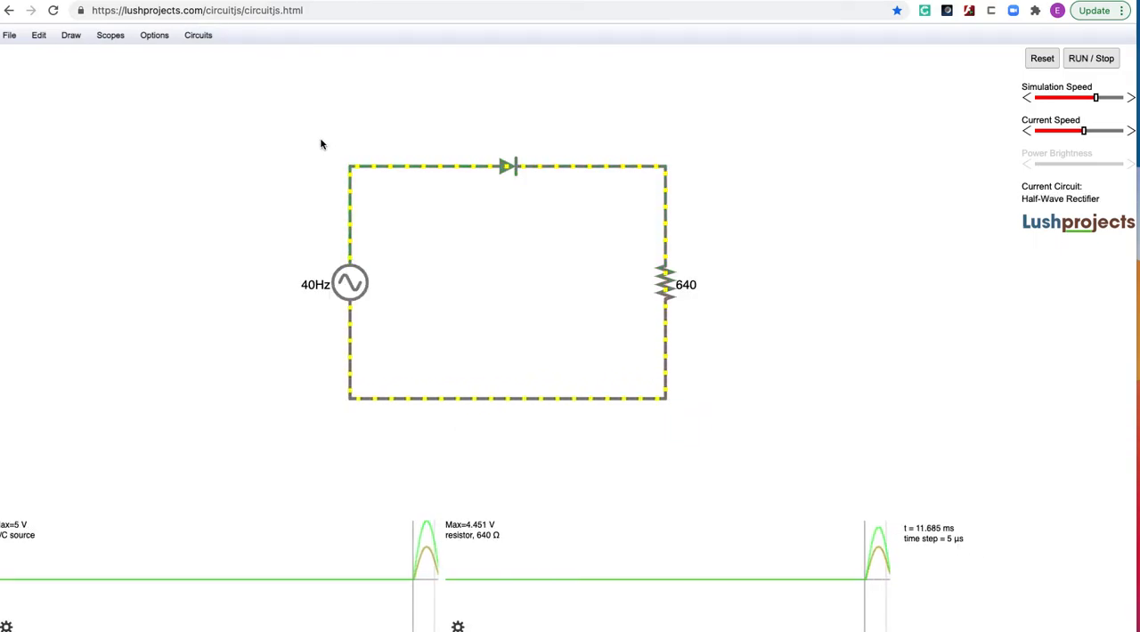
{"action": "double_click", "coordinate": [349, 283]}
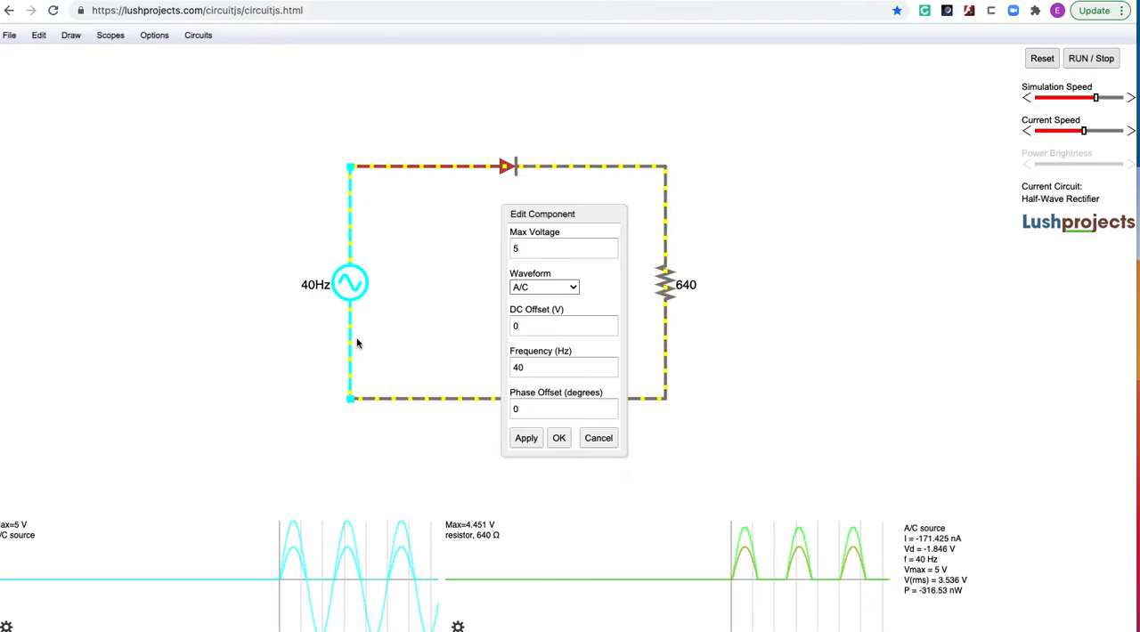
{"action": "left_click", "coordinate": [564, 247]}
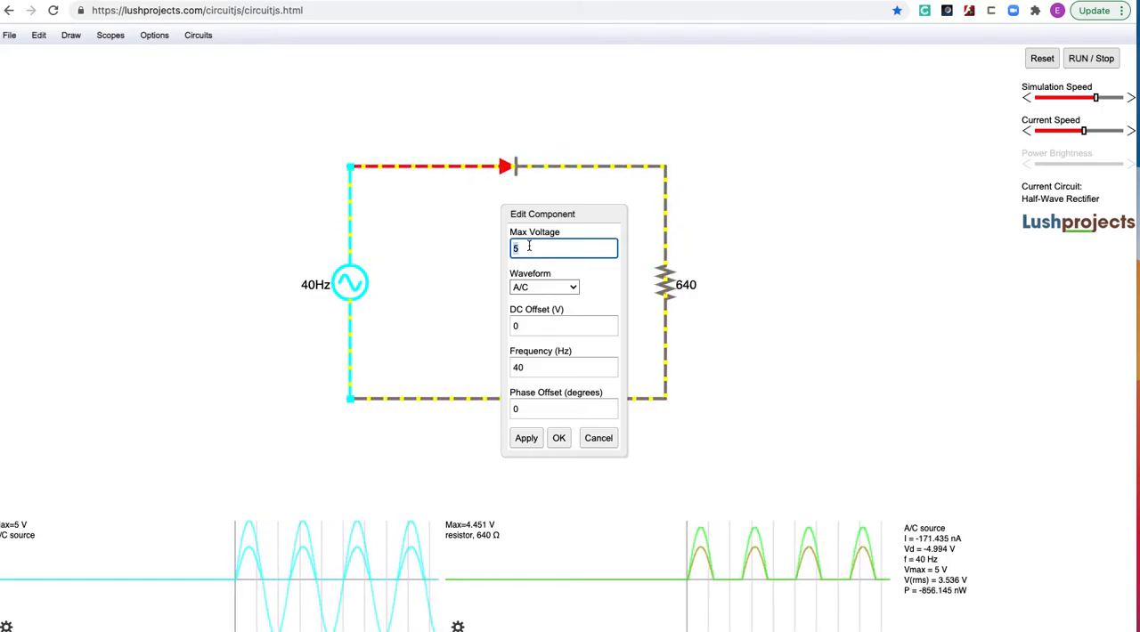
{"action": "type", "text": "17"}
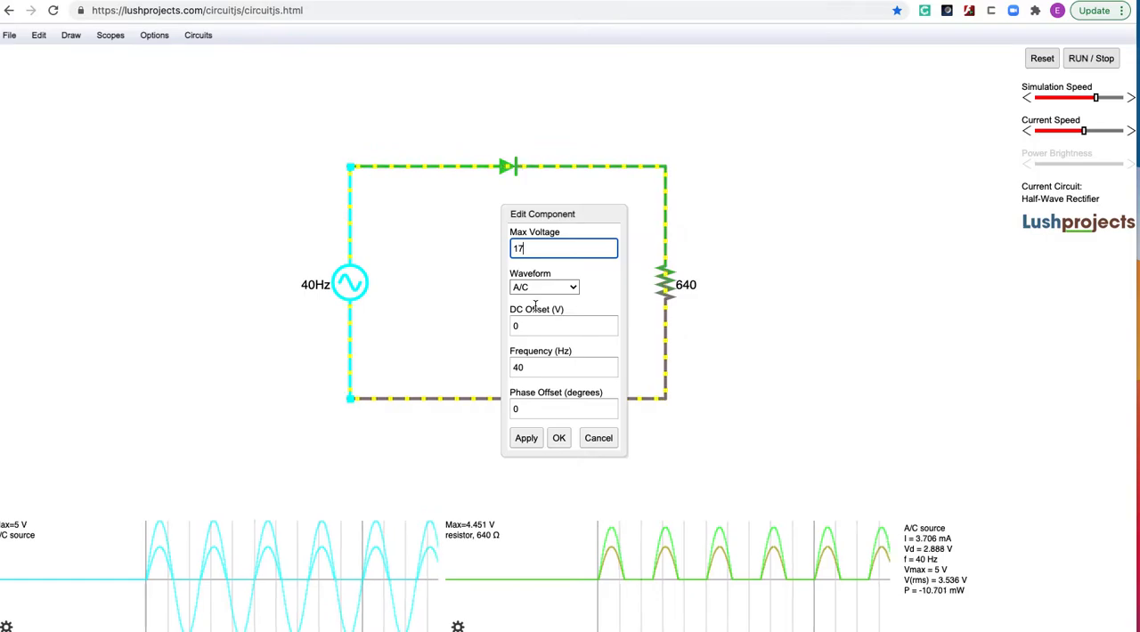
{"action": "left_click", "coordinate": [563, 367]}
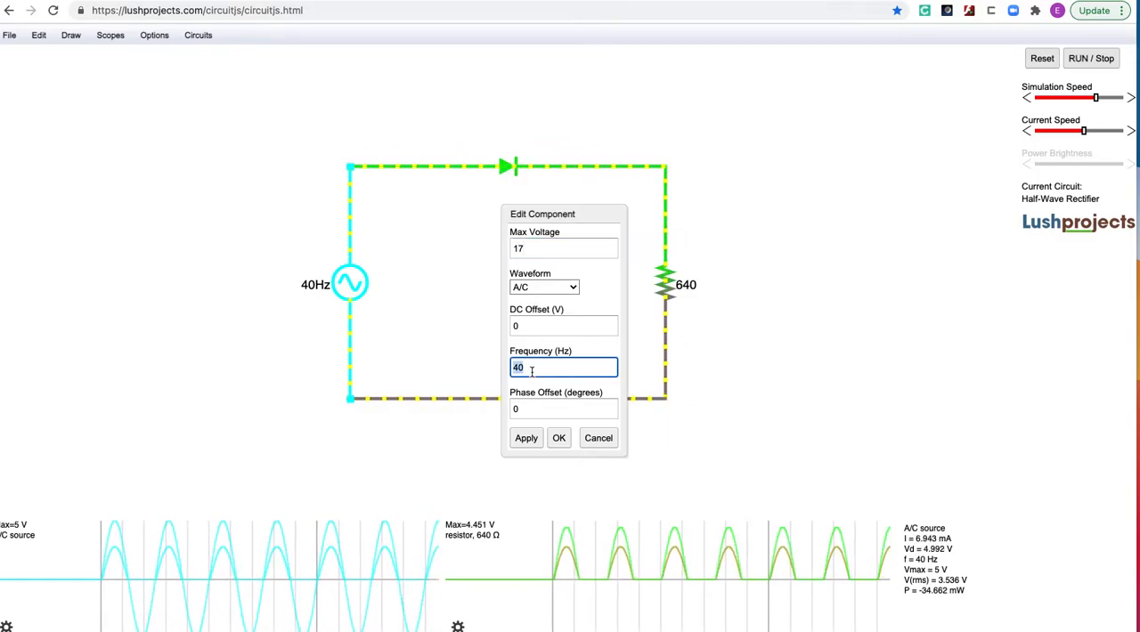
{"action": "type", "text": "60"}
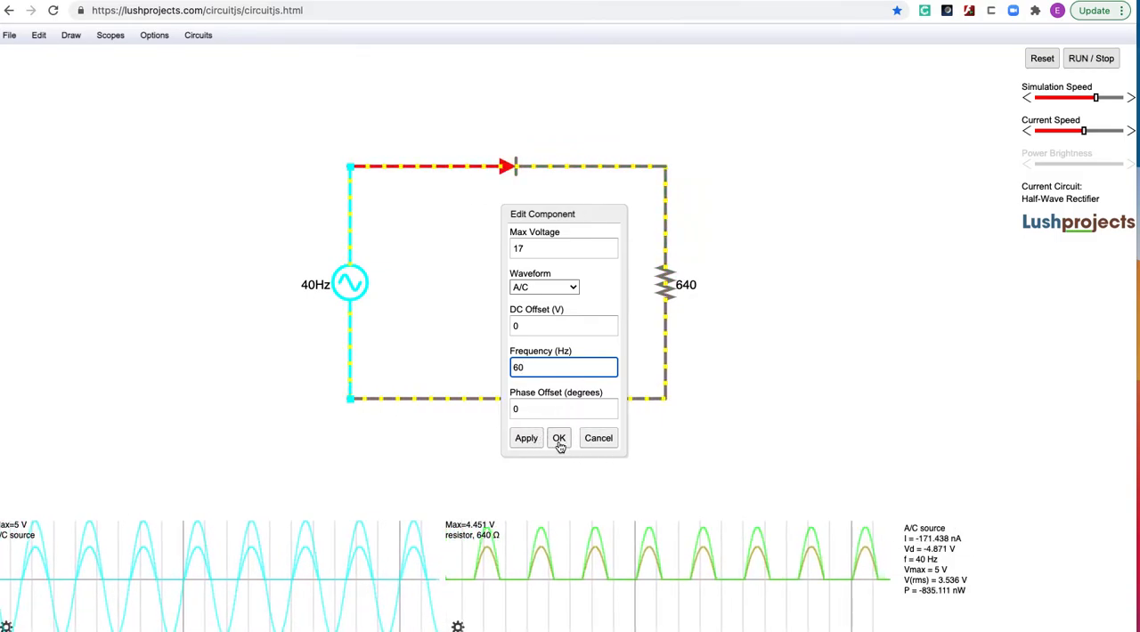
Step: Confirm the AC source settings of 17 V peak and 60 Hz
{"action": "left_click", "coordinate": [558, 437]}
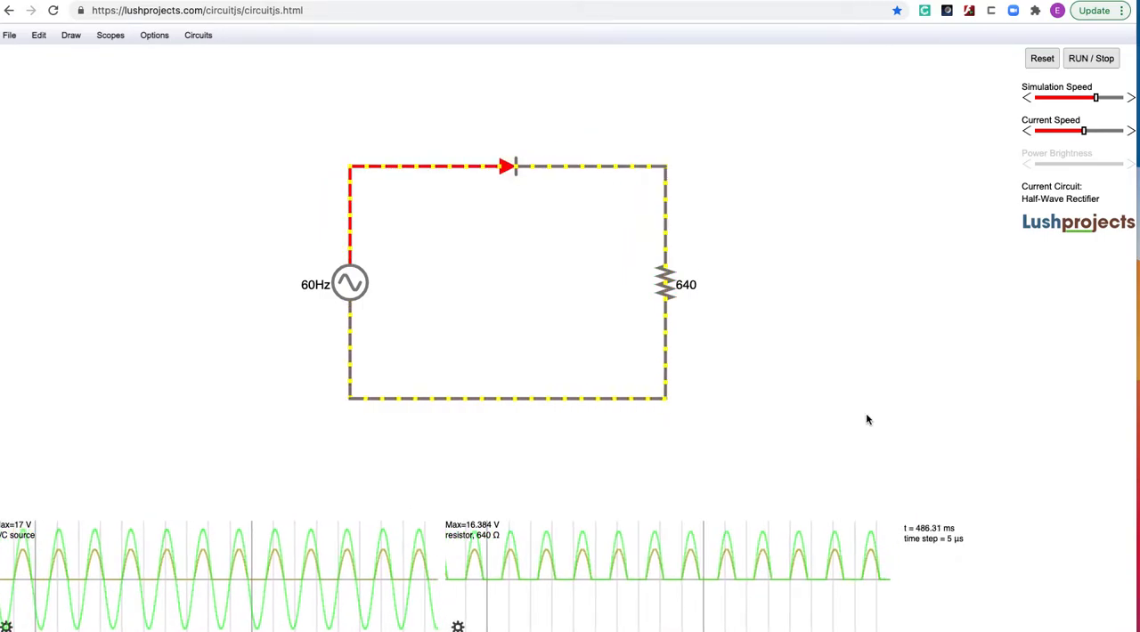
{"action": "mouse_move", "coordinate": [714, 514]}
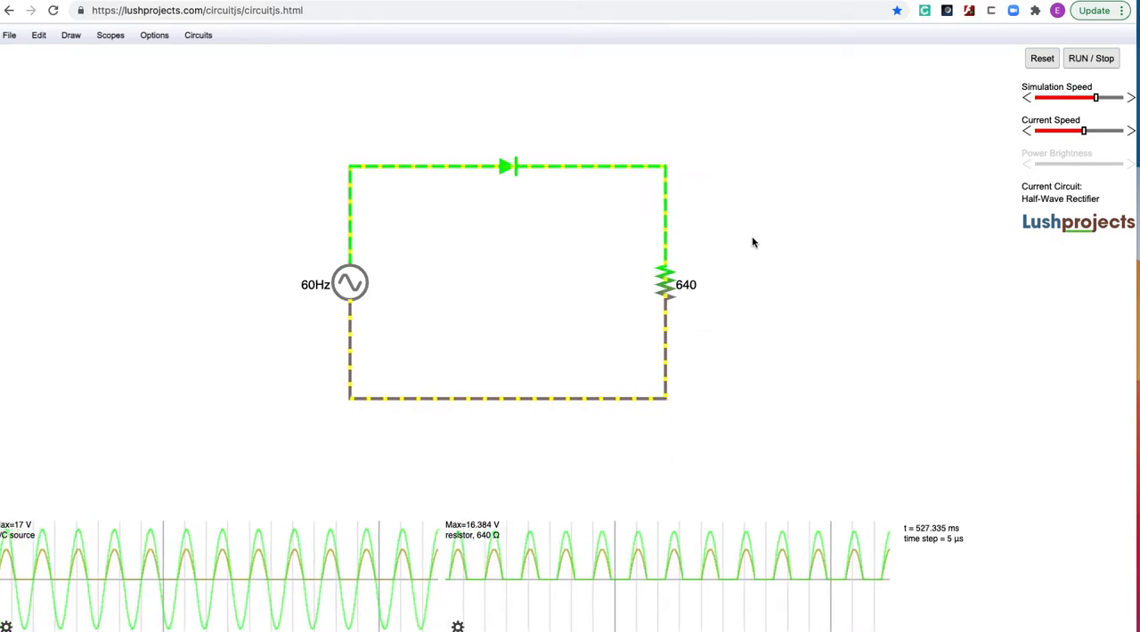
Step: Detach the diode from the loop and select the wire bridging the top gap
{"action": "left_click", "coordinate": [512, 167]}
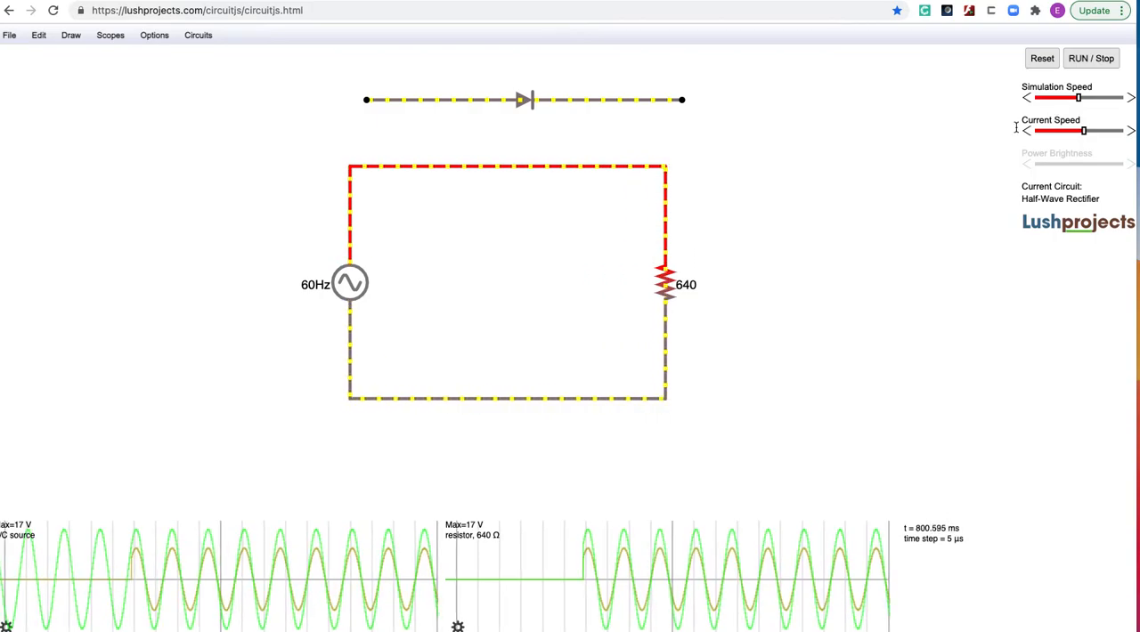
{"action": "left_click", "coordinate": [349, 284]}
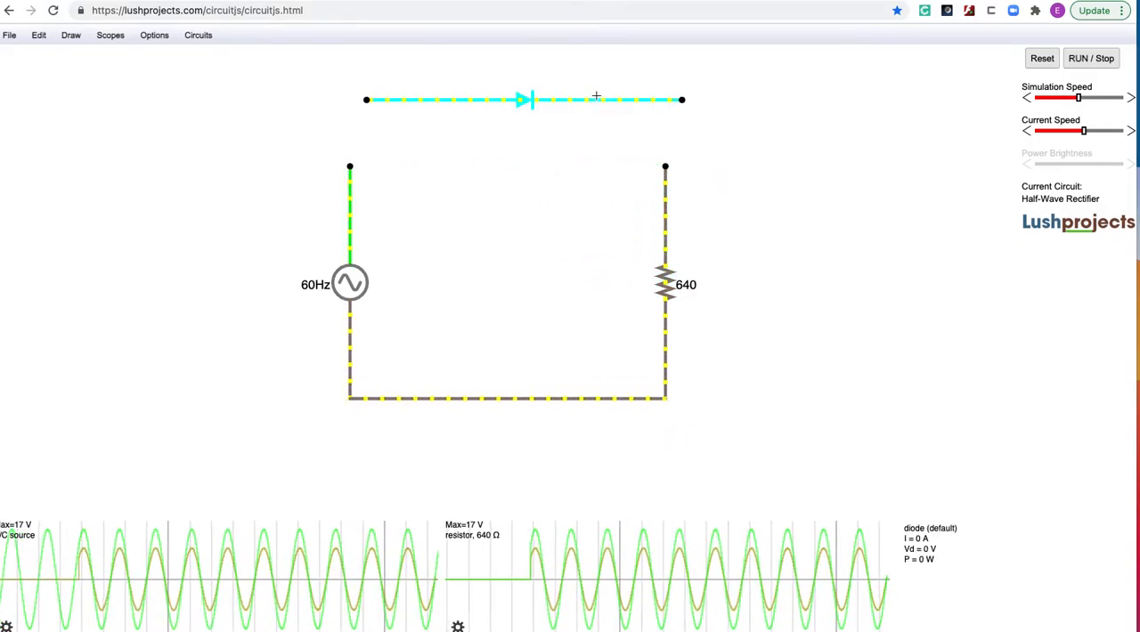
Step: Move the diode back into the top of the loop, then select it again
{"action": "left_click_drag", "start_coordinate": [597, 100], "coordinate": [582, 150]}
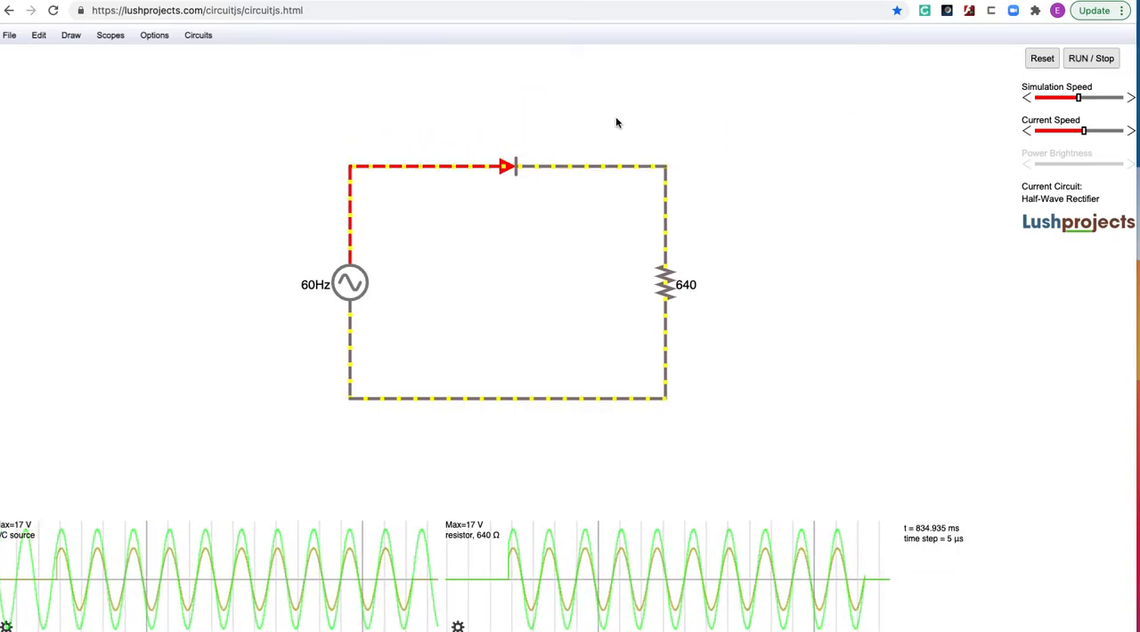
{"action": "mouse_move", "coordinate": [729, 115]}
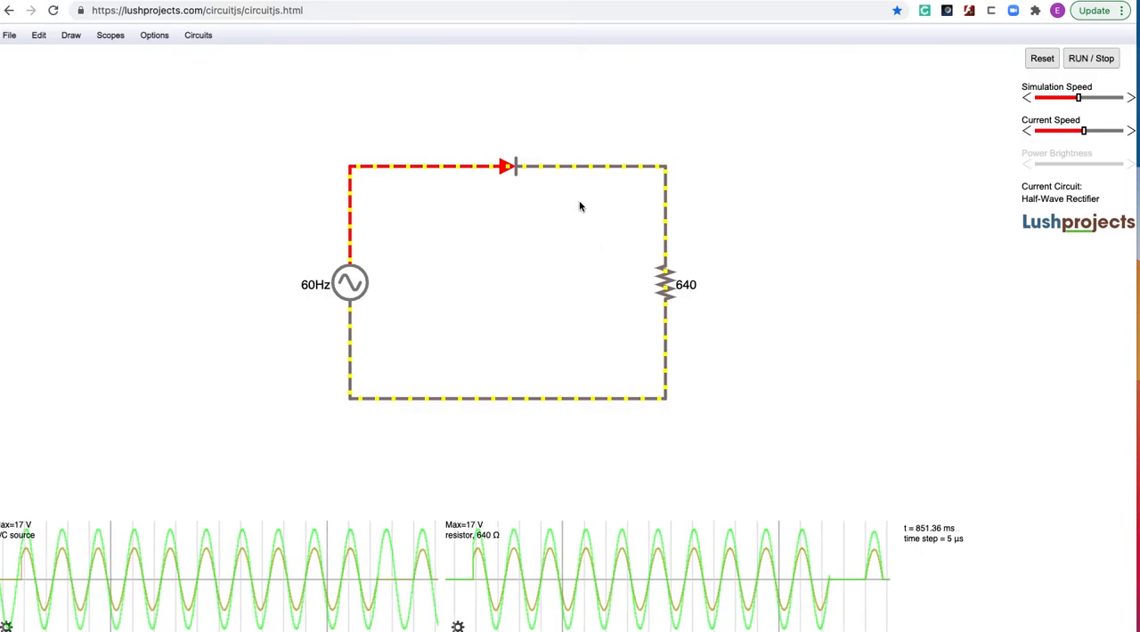
{"action": "mouse_move", "coordinate": [460, 248]}
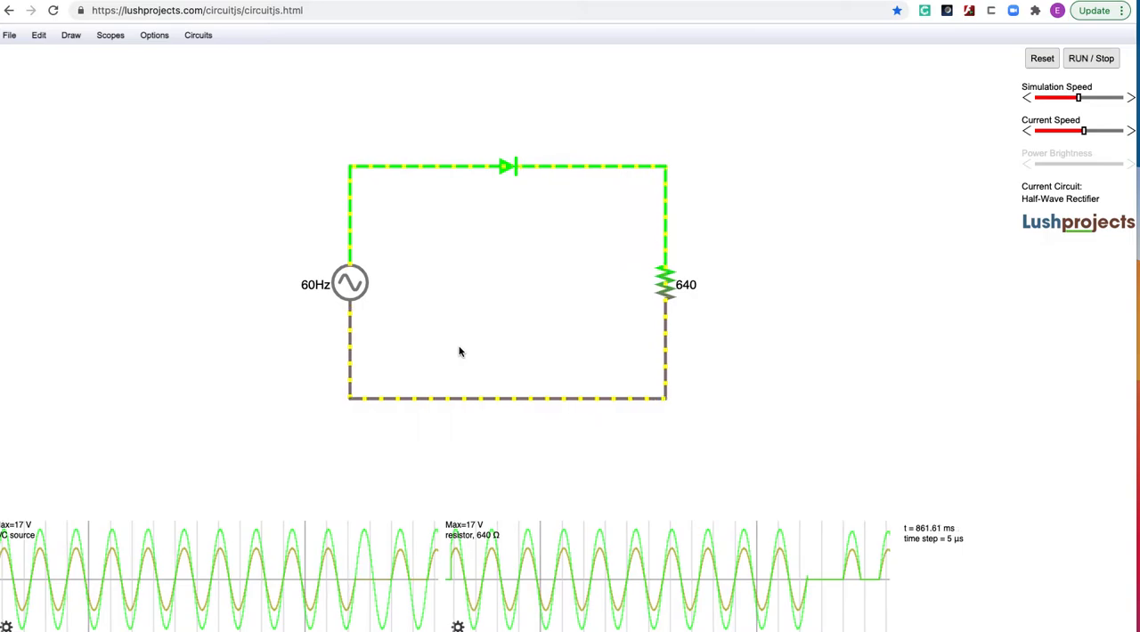
{"action": "left_click", "coordinate": [348, 283]}
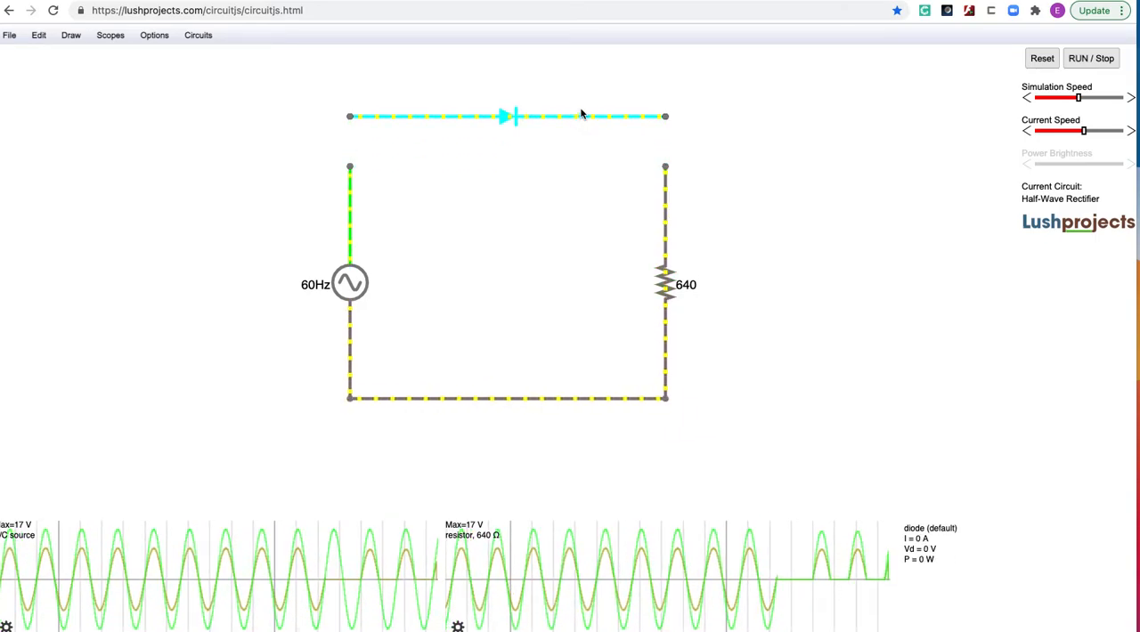
Step: Reinsert the diode into the top of the loop facing the opposite direction
{"action": "left_click_drag", "start_coordinate": [665, 115], "coordinate": [947, 217]}
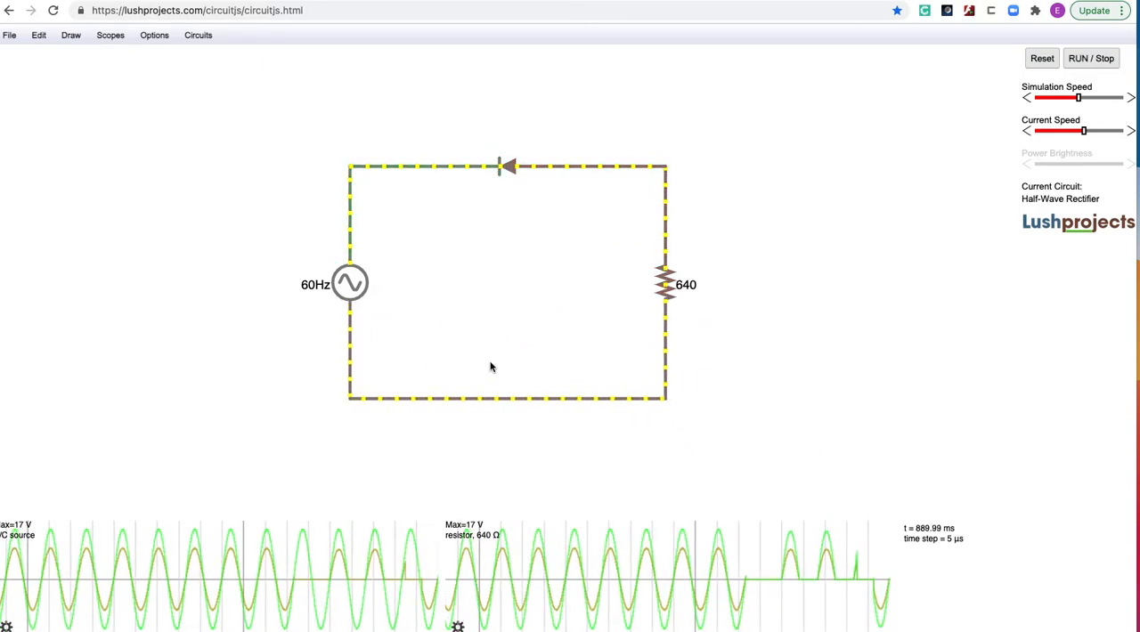
{"action": "left_click", "coordinate": [506, 166]}
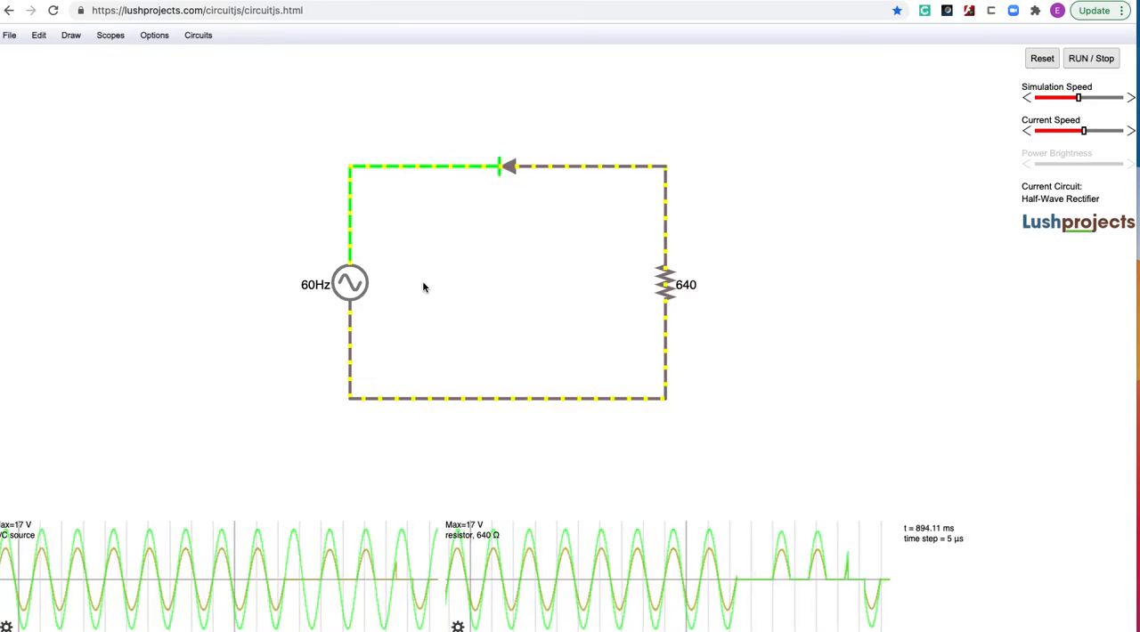
{"action": "mouse_move", "coordinate": [472, 324]}
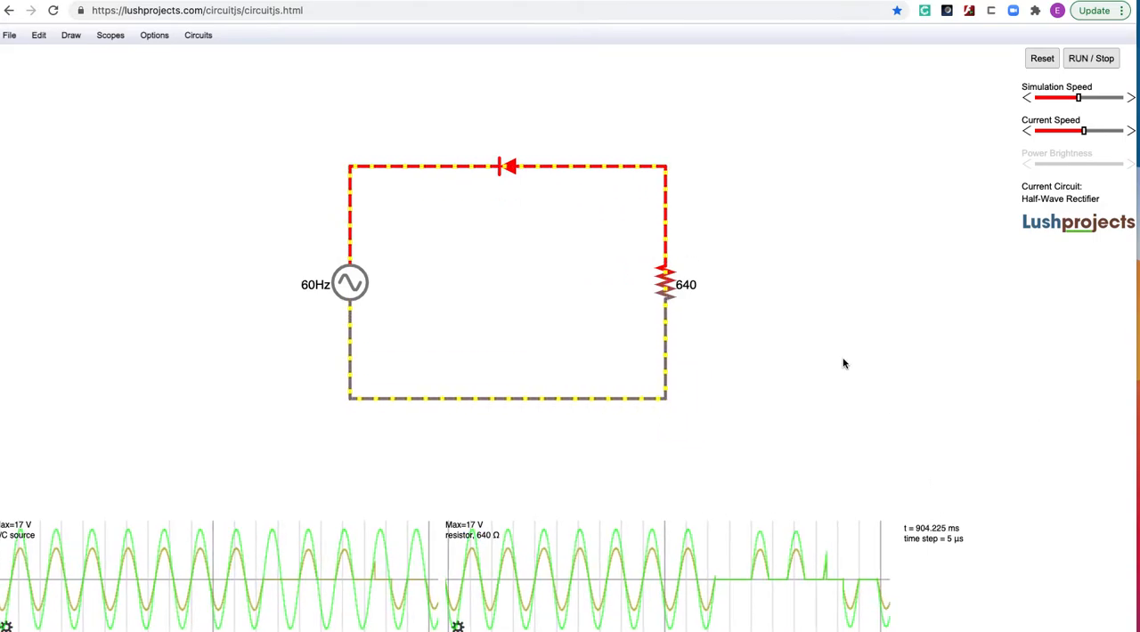
{"action": "left_click", "coordinate": [198, 34]}
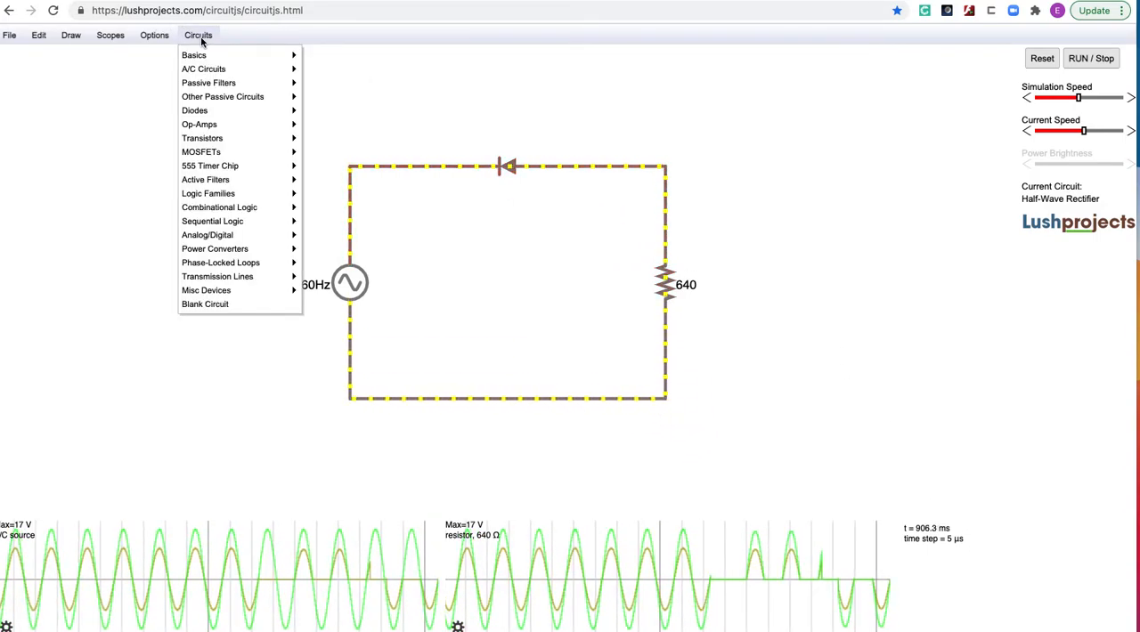
{"action": "mouse_move", "coordinate": [194, 110]}
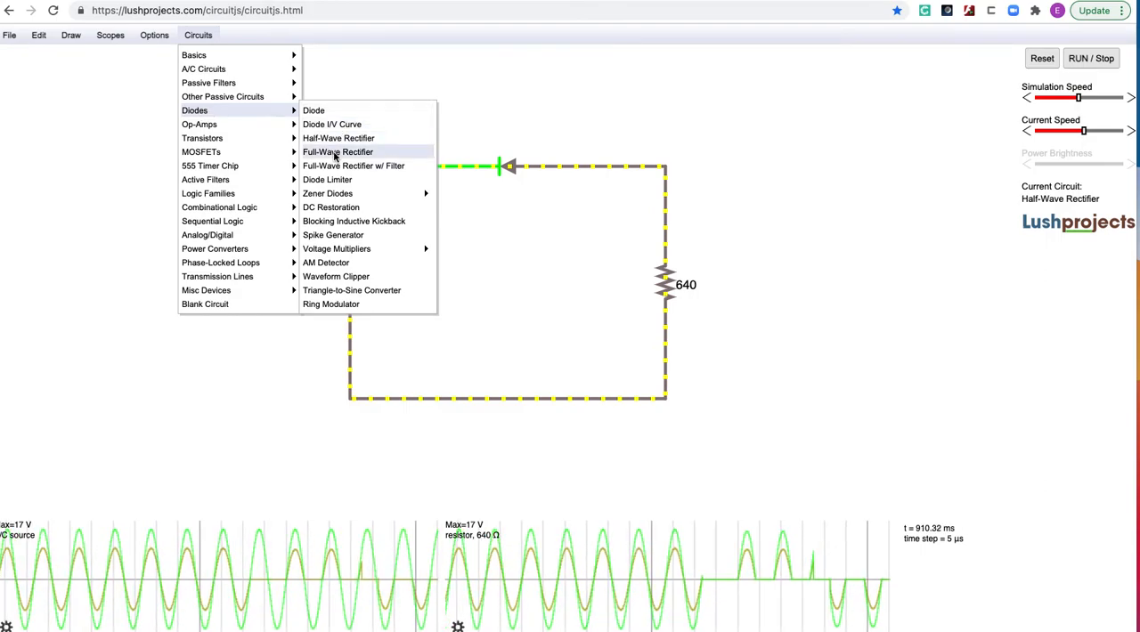
{"action": "left_click", "coordinate": [337, 151]}
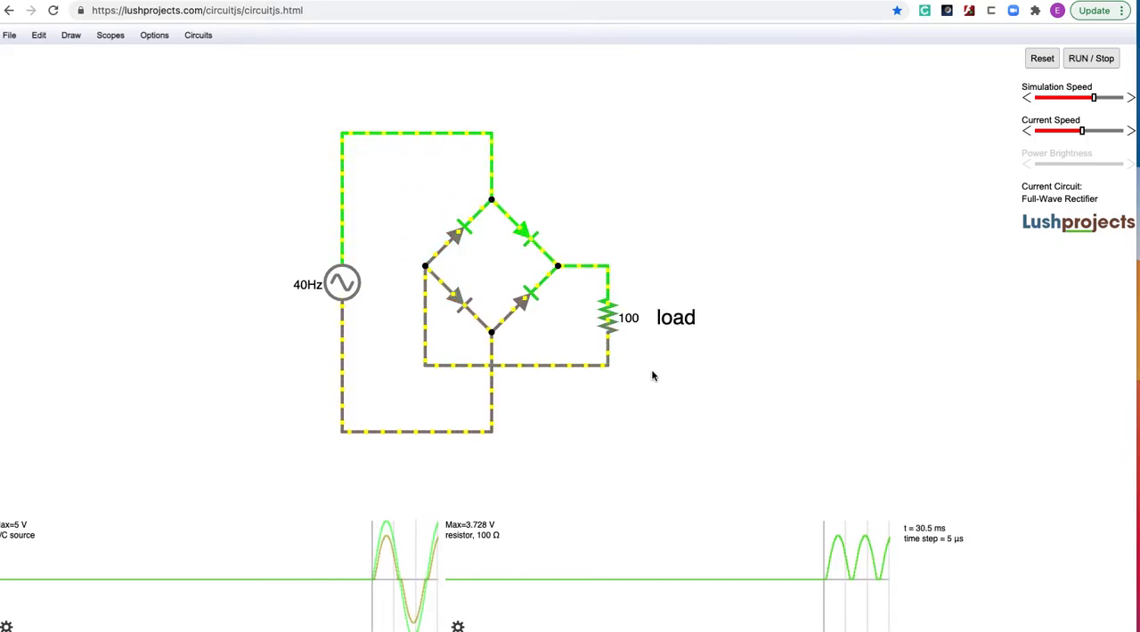
{"action": "left_click", "coordinate": [342, 283]}
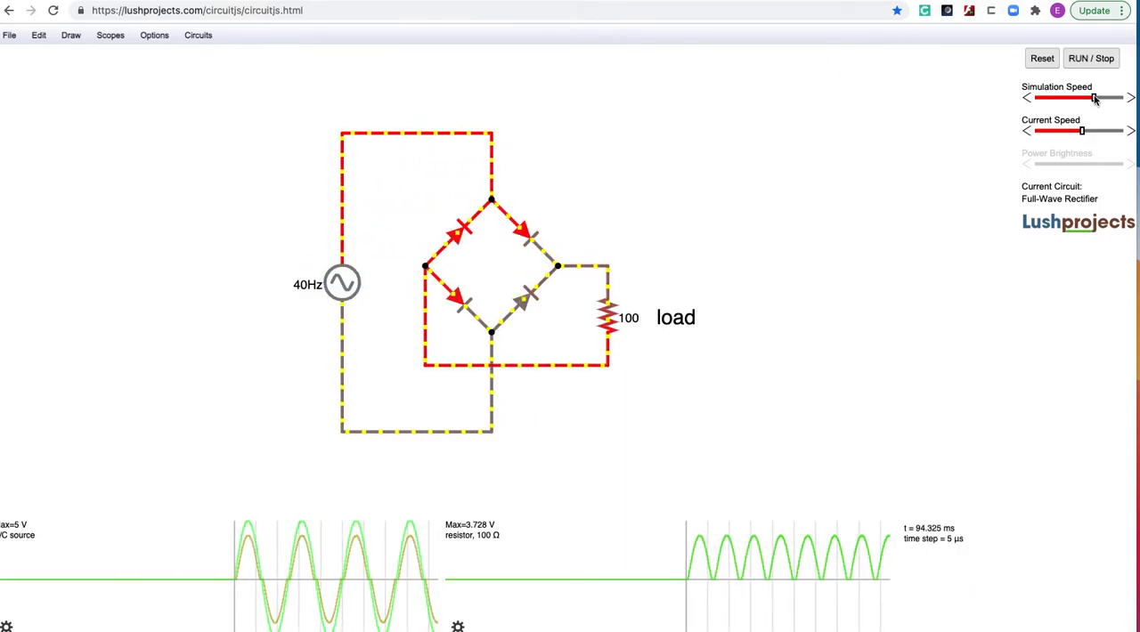
{"action": "left_click_drag", "start_coordinate": [1093, 98], "coordinate": [1080, 98]}
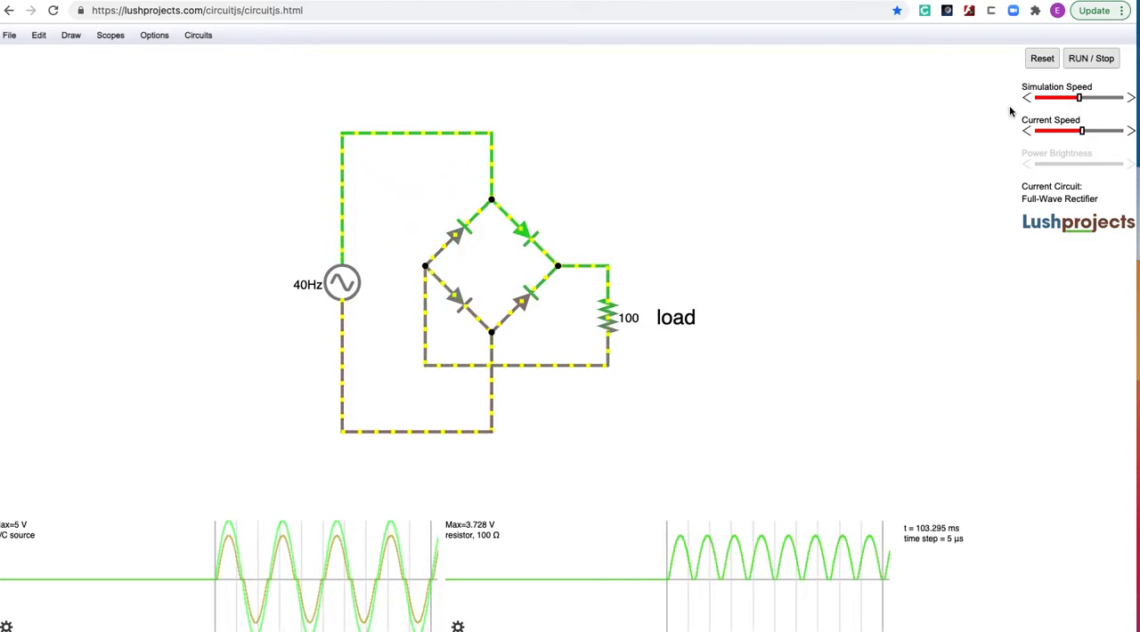
{"action": "left_click", "coordinate": [610, 318]}
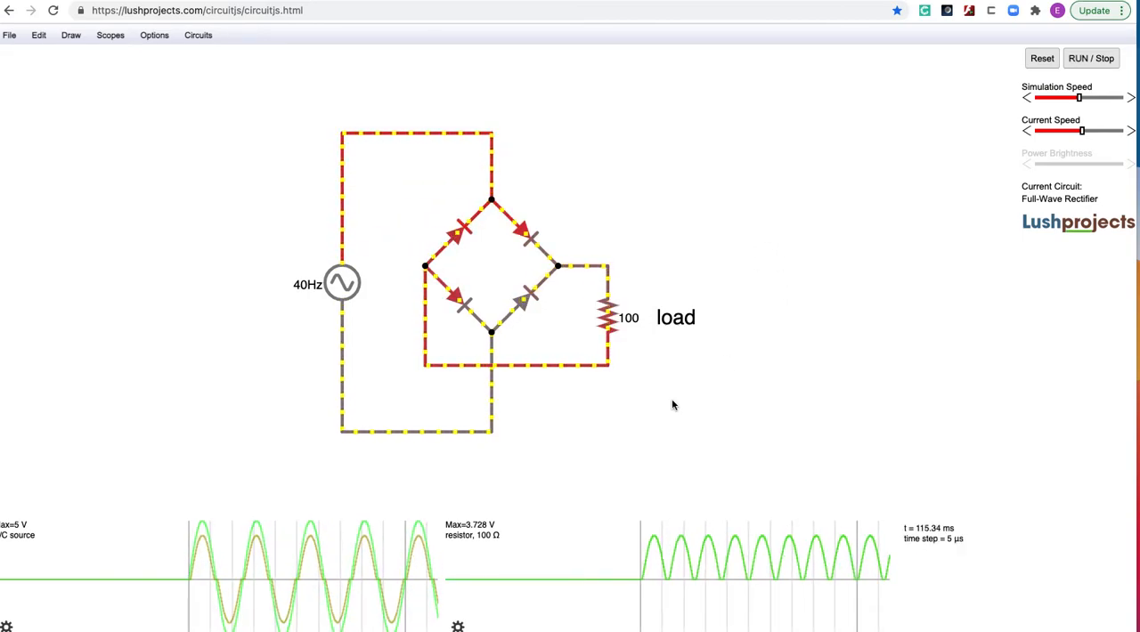
{"action": "left_click", "coordinate": [525, 294]}
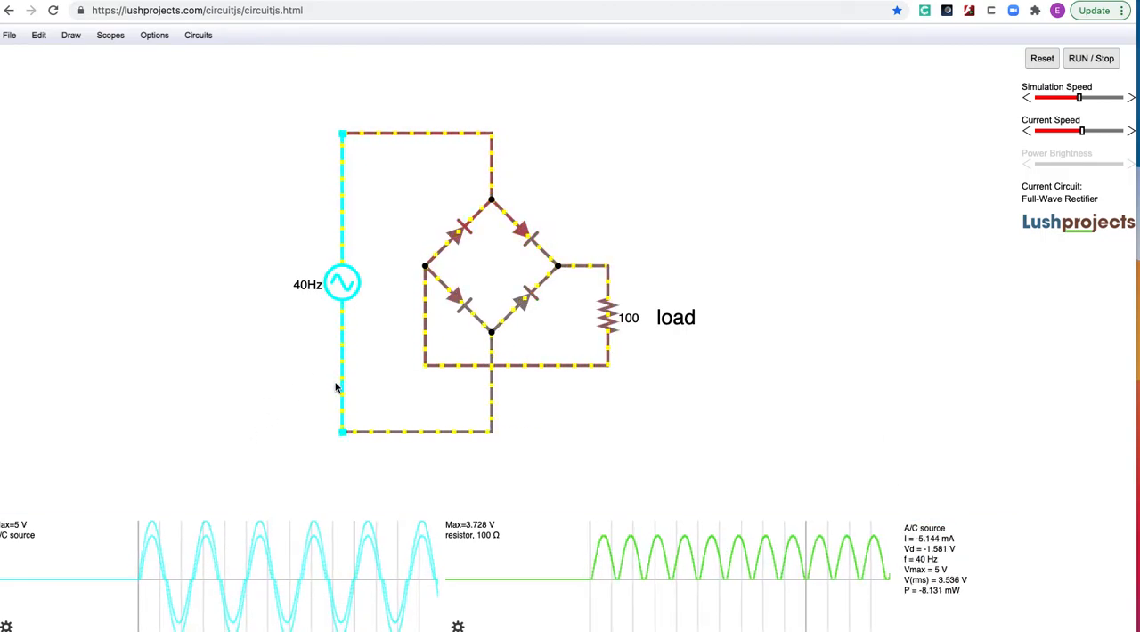
{"action": "left_click", "coordinate": [492, 342]}
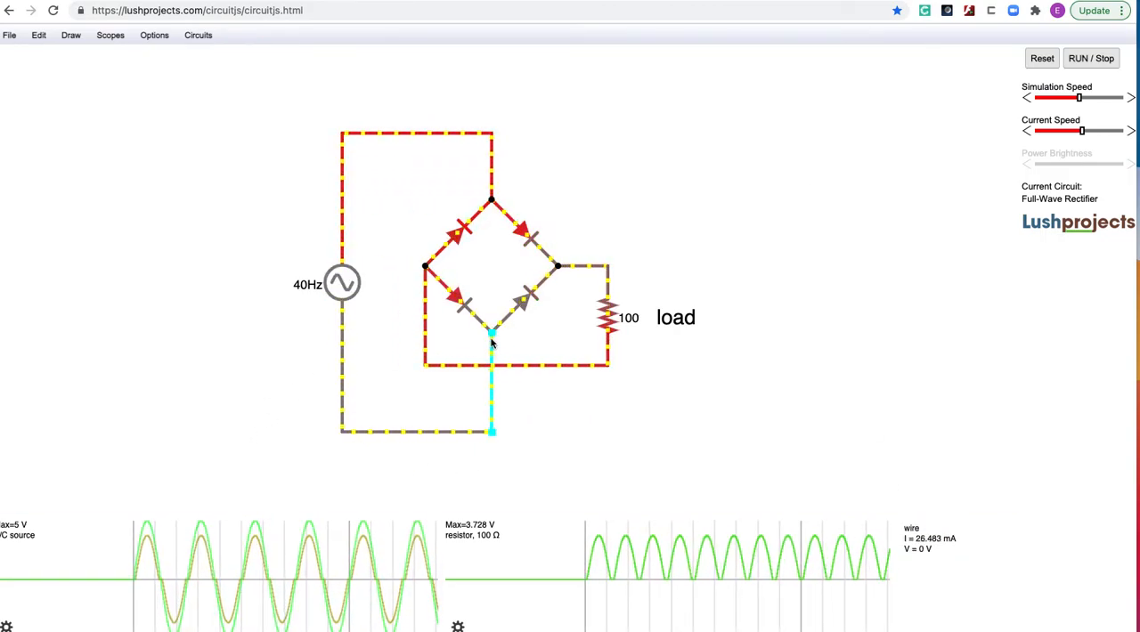
{"action": "left_click", "coordinate": [610, 317]}
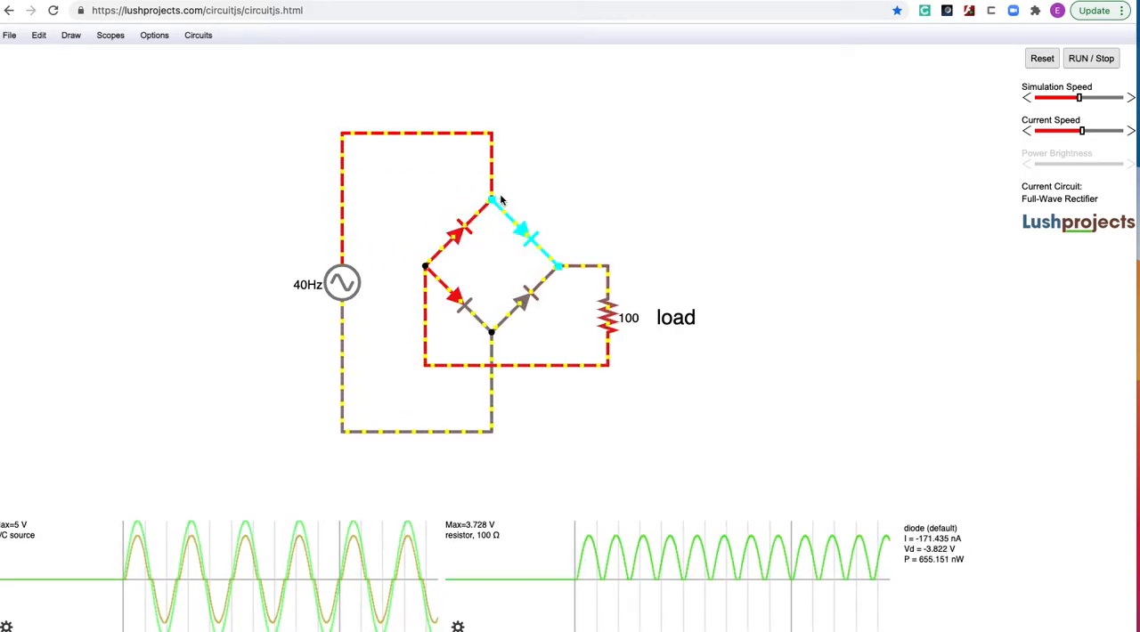
{"action": "left_click", "coordinate": [342, 283]}
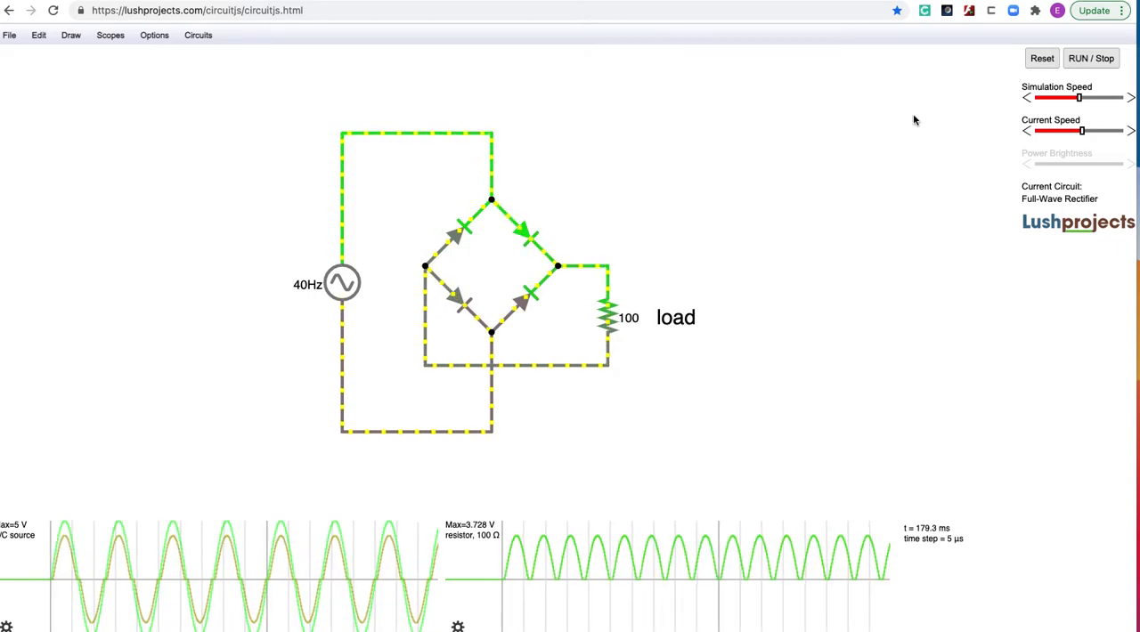
Step: Load the Full-Wave Rectifier w/ Filter example from the Diodes circuits
{"action": "left_click", "coordinate": [197, 35]}
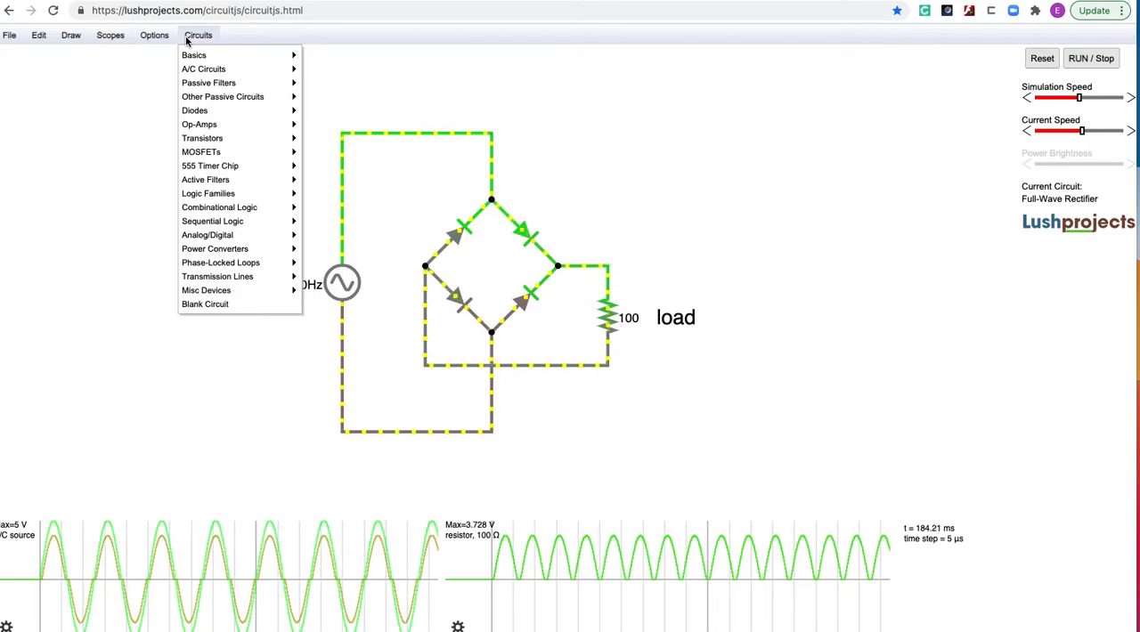
{"action": "mouse_move", "coordinate": [194, 109]}
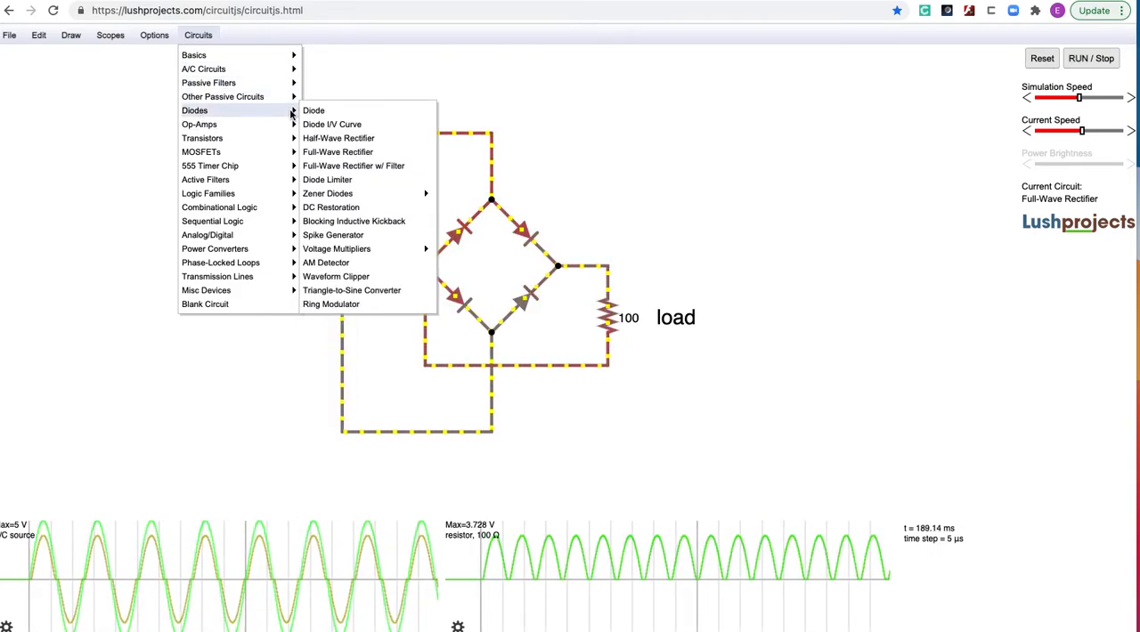
{"action": "mouse_move", "coordinate": [354, 165]}
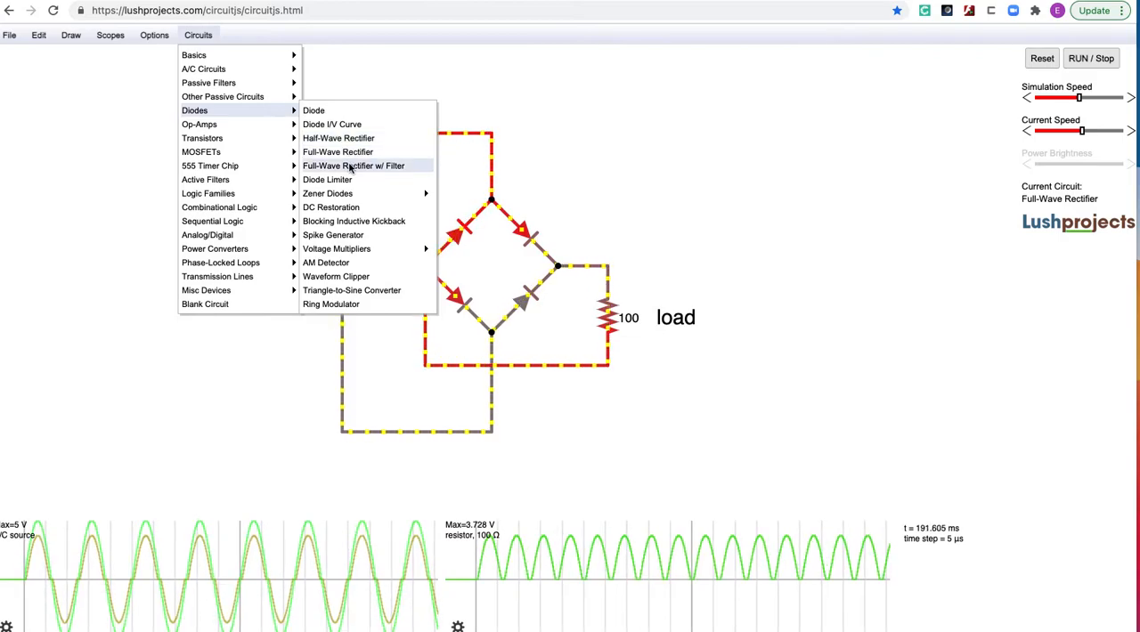
{"action": "left_click", "coordinate": [353, 166]}
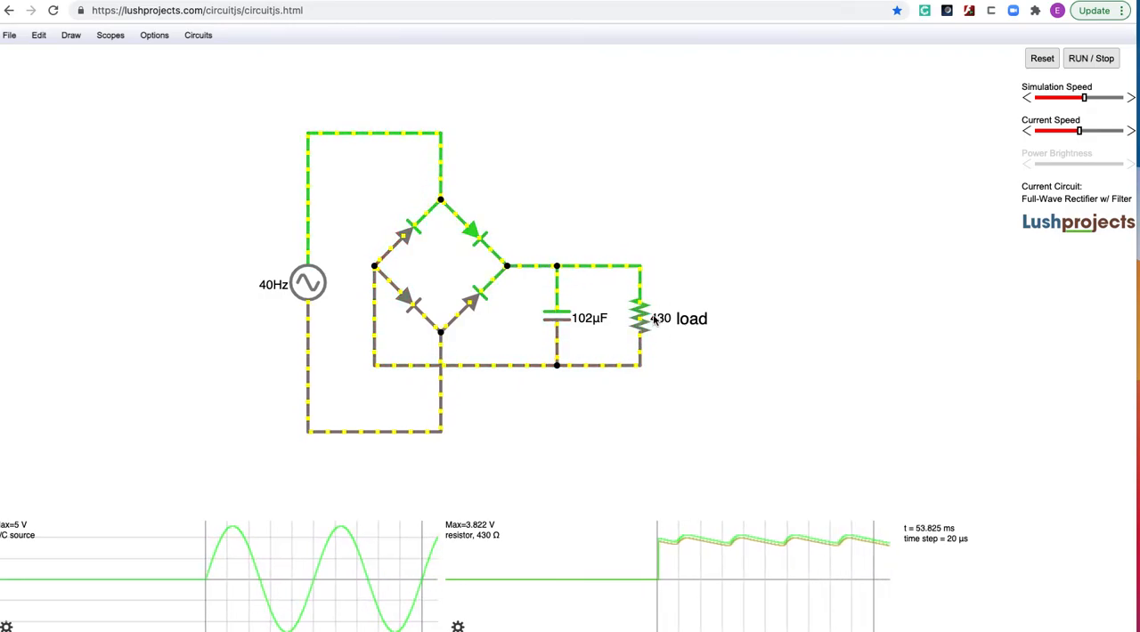
{"action": "left_click", "coordinate": [307, 283]}
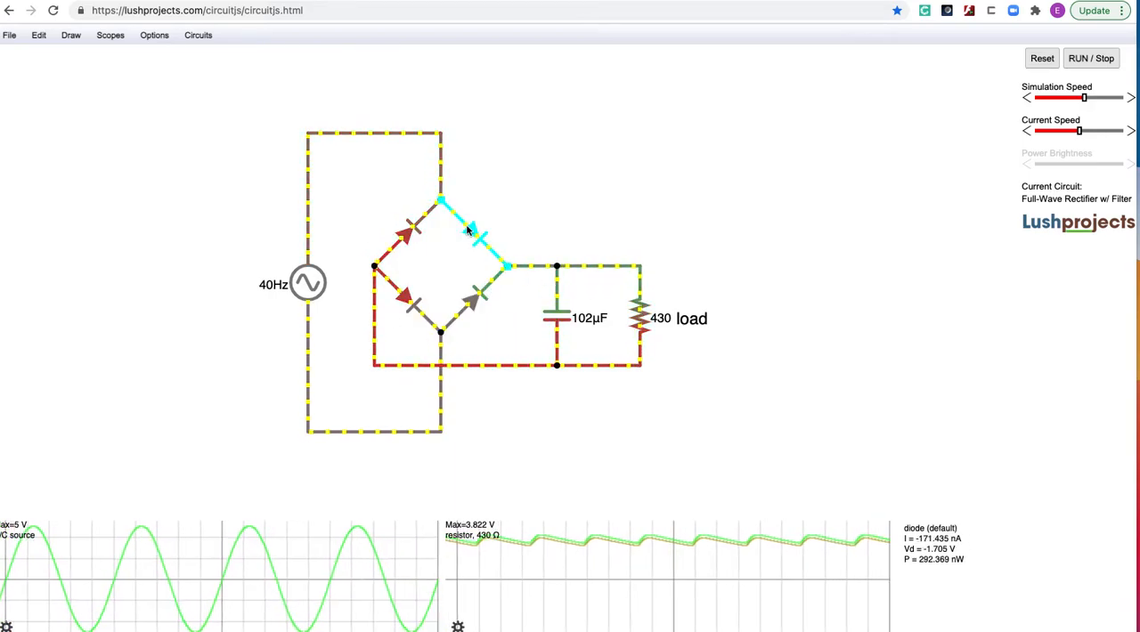
{"action": "left_click", "coordinate": [556, 316]}
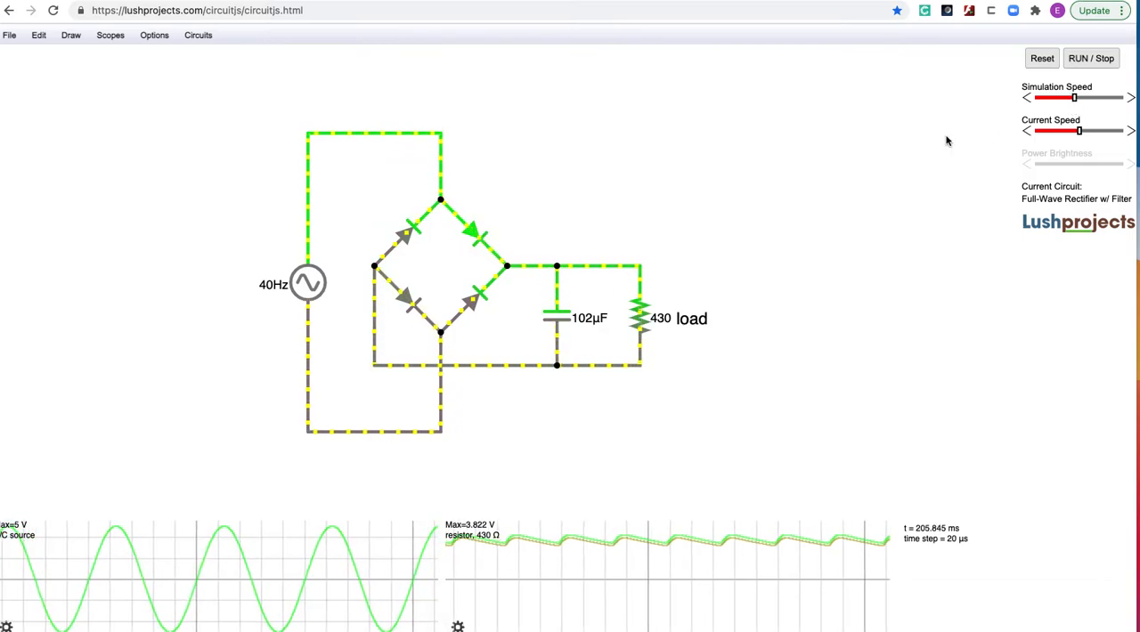
{"action": "mouse_move", "coordinate": [810, 150]}
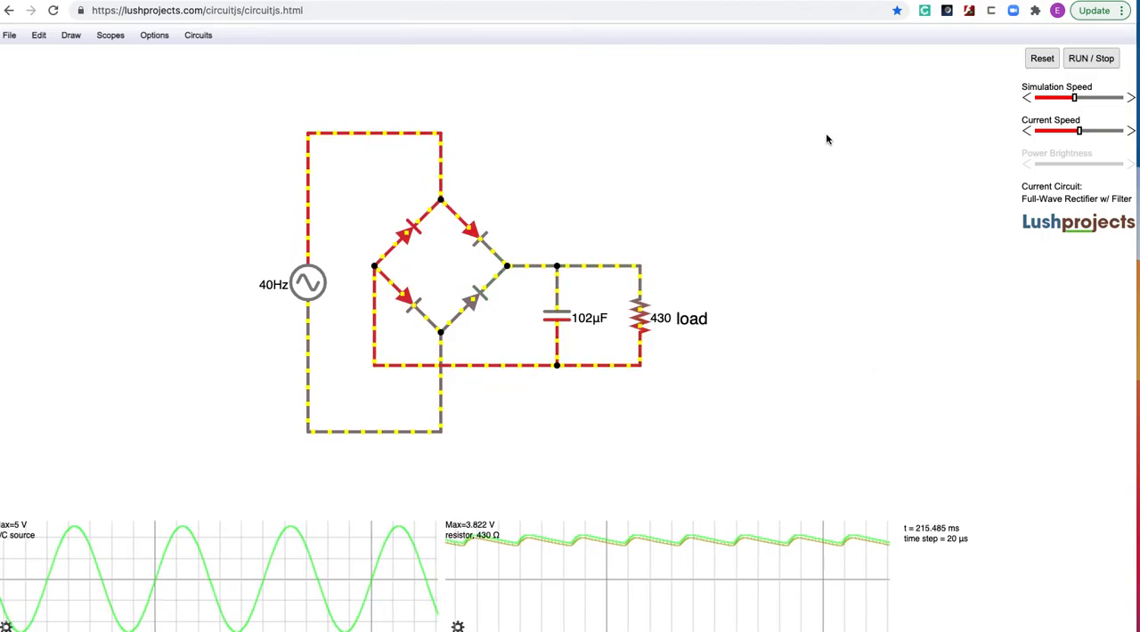
{"action": "mouse_move", "coordinate": [472, 285]}
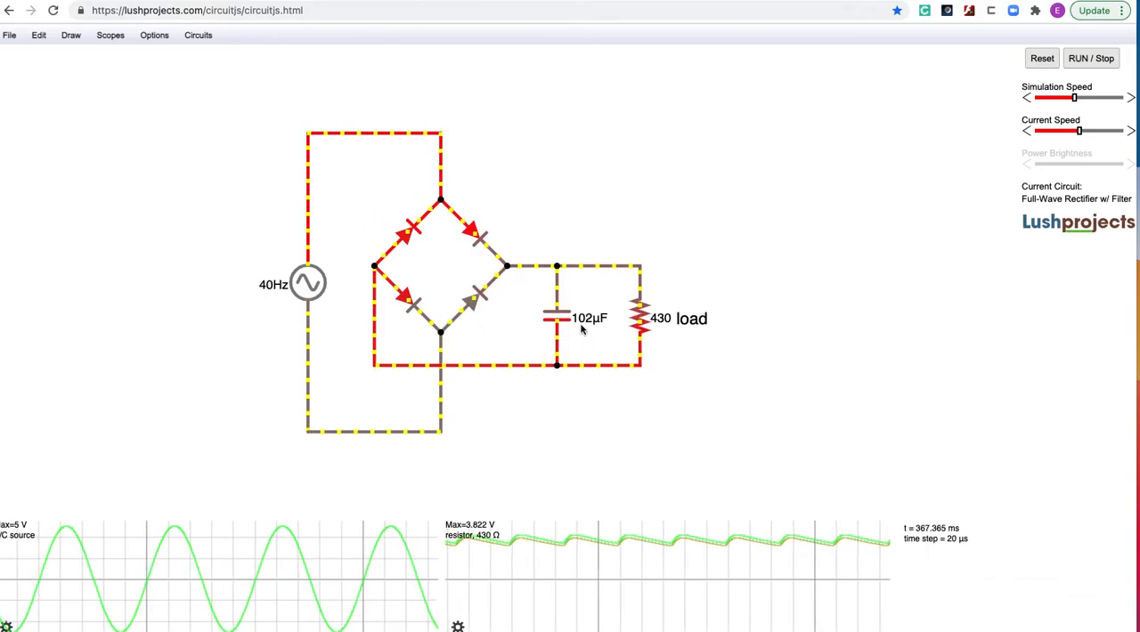
Step: Set the filter capacitor's capacitance to 1000u (1 mF)
{"action": "left_click", "coordinate": [556, 318]}
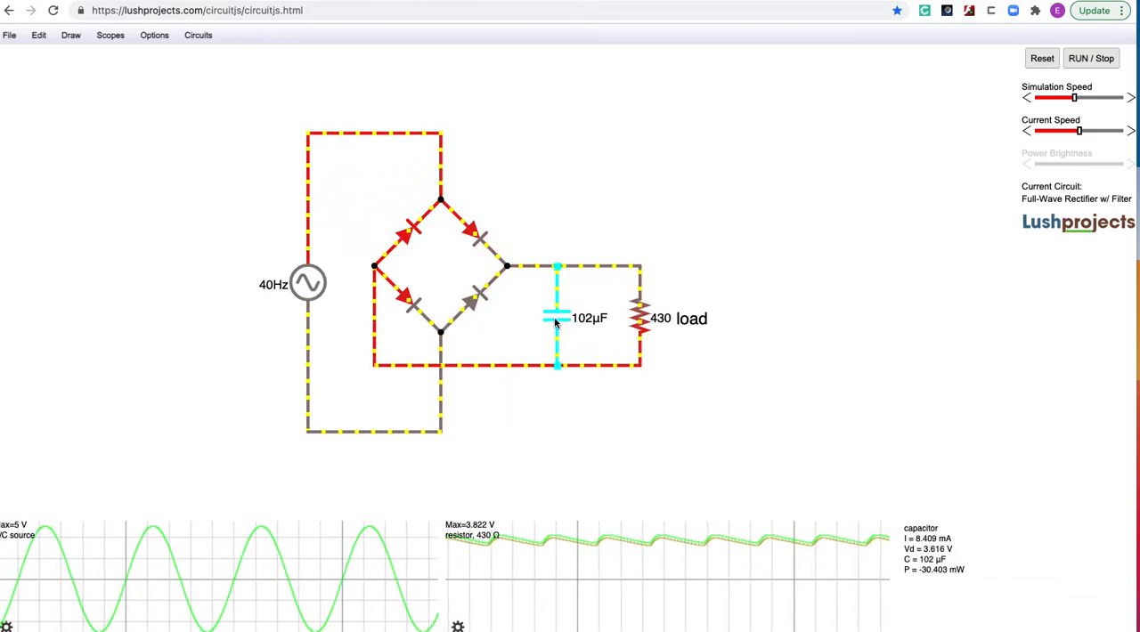
{"action": "double_click", "coordinate": [557, 318]}
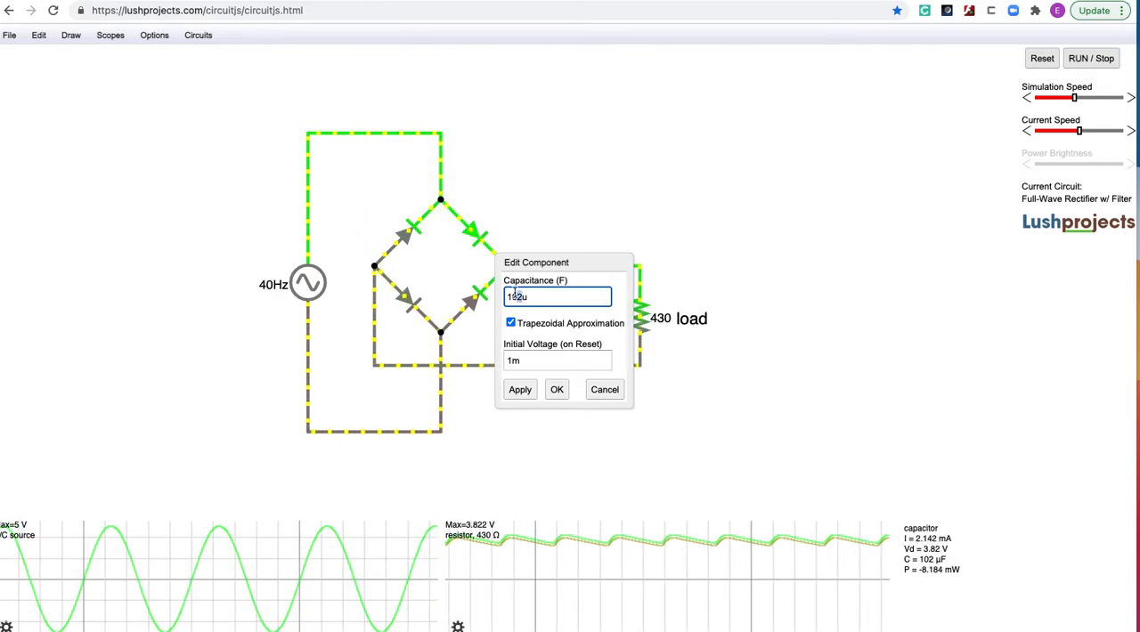
{"action": "type", "text": "1000u"}
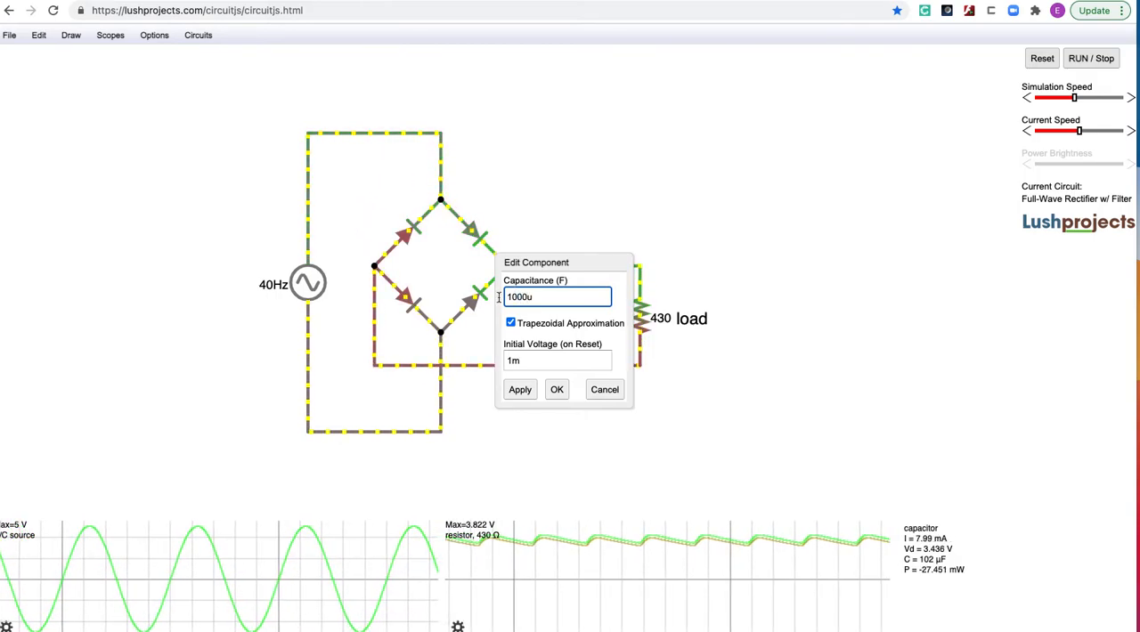
{"action": "left_click", "coordinate": [557, 389]}
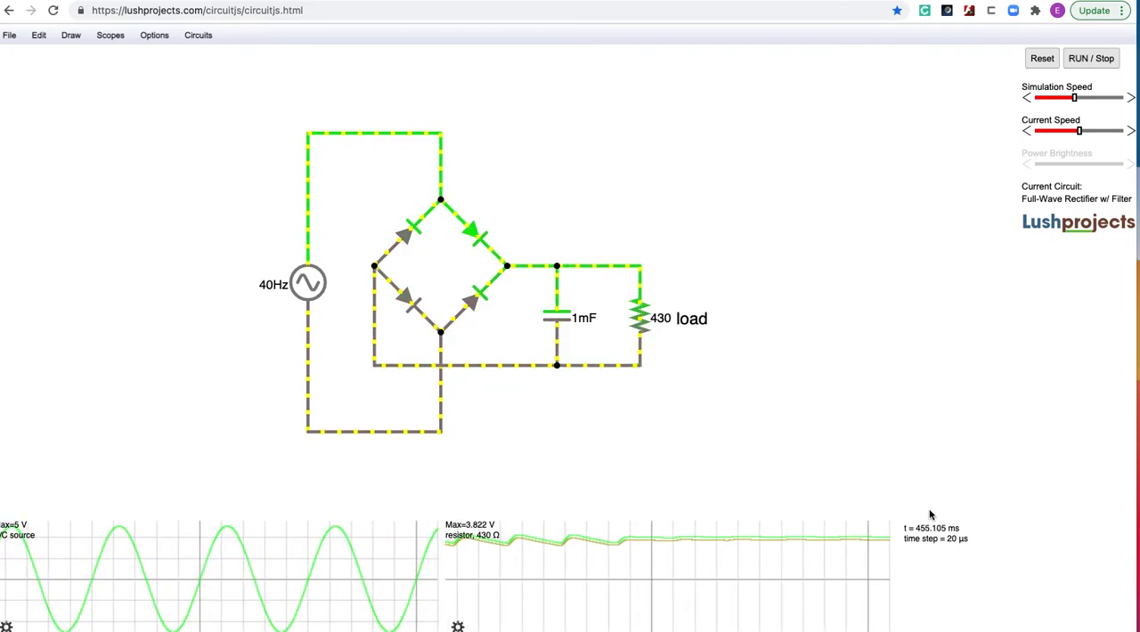
{"action": "mouse_move", "coordinate": [744, 258]}
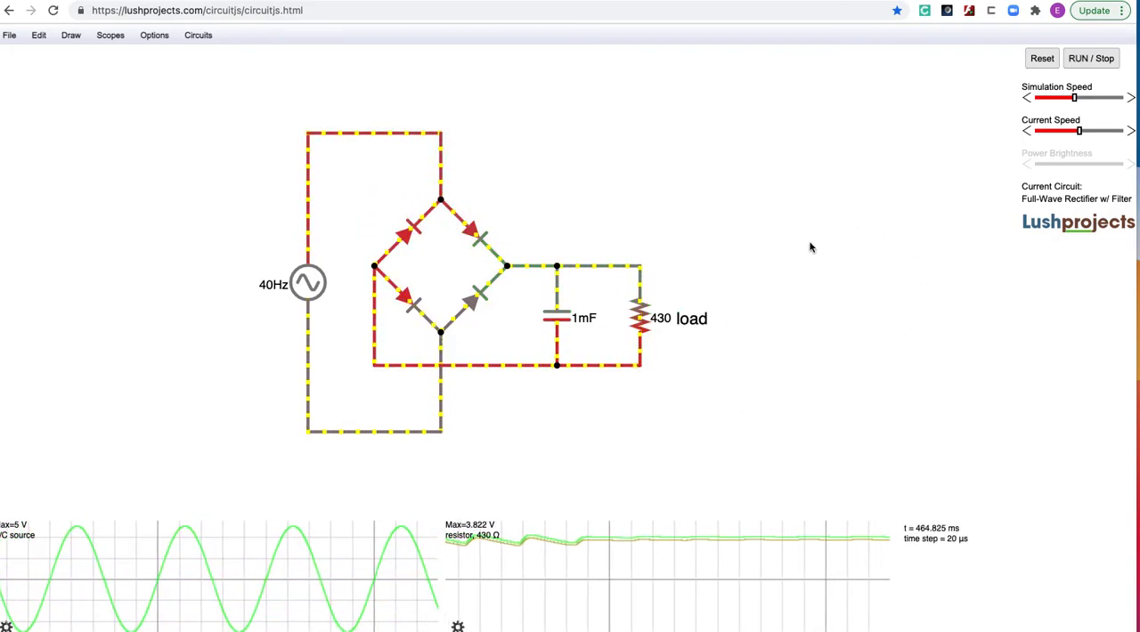
{"action": "mouse_move", "coordinate": [855, 368]}
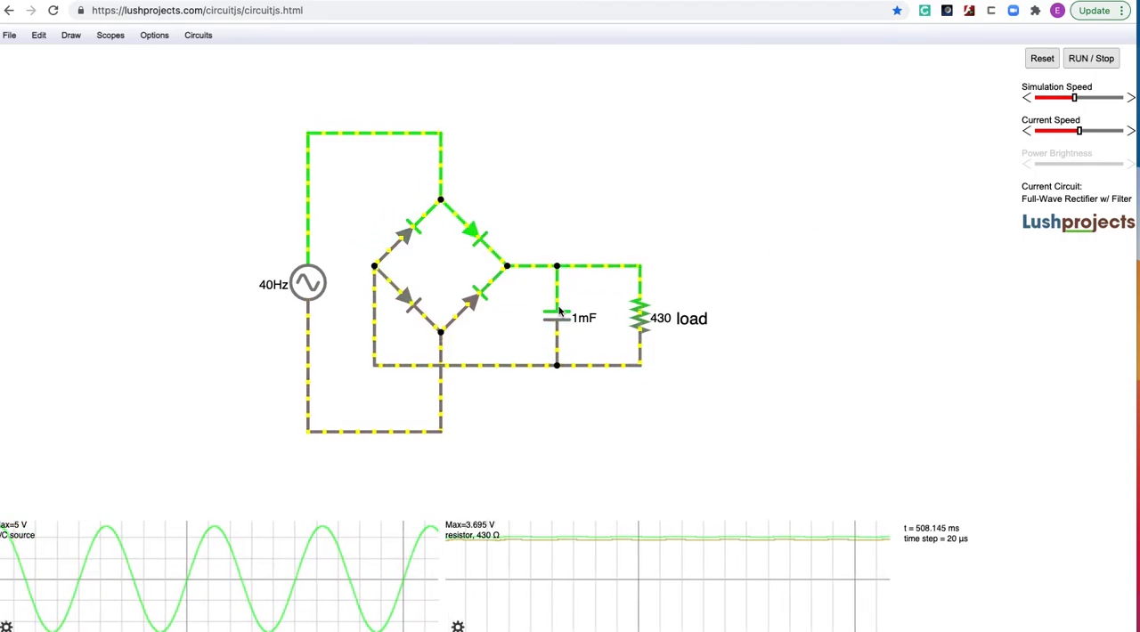
Step: Change the filter capacitor's capacitance to 10 µF
{"action": "double_click", "coordinate": [556, 318]}
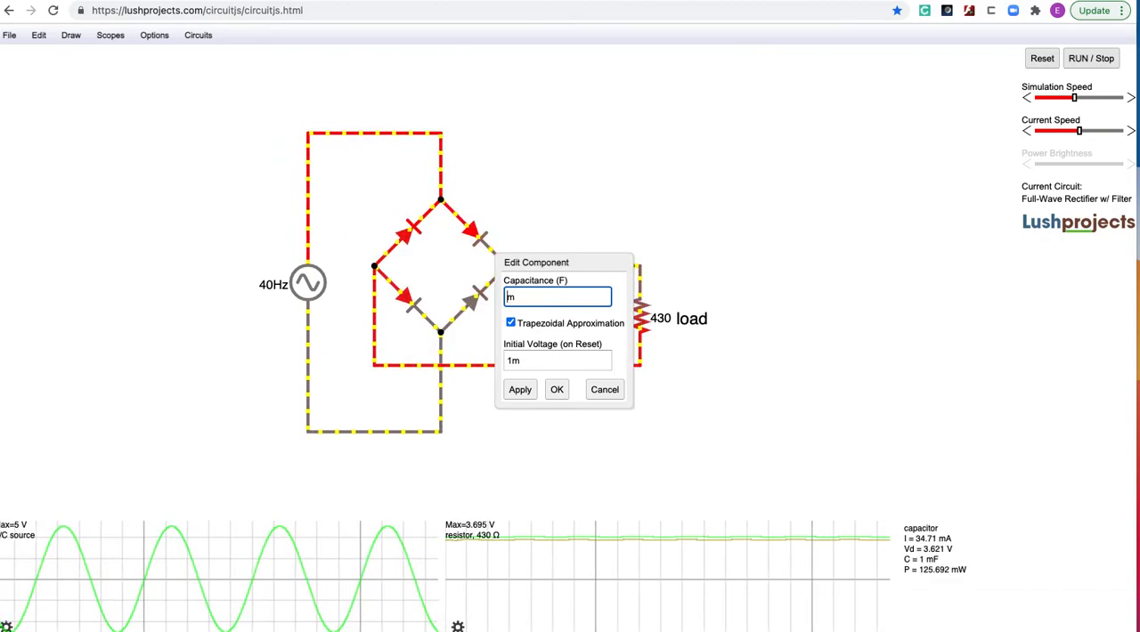
{"action": "type", "text": "0u"}
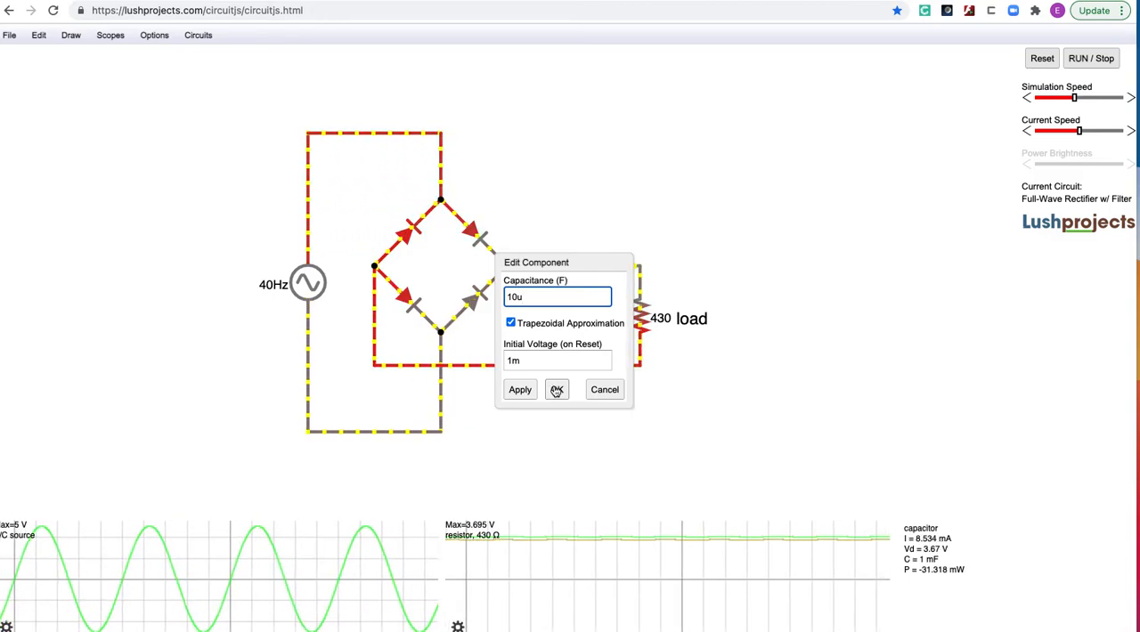
{"action": "left_click", "coordinate": [556, 389]}
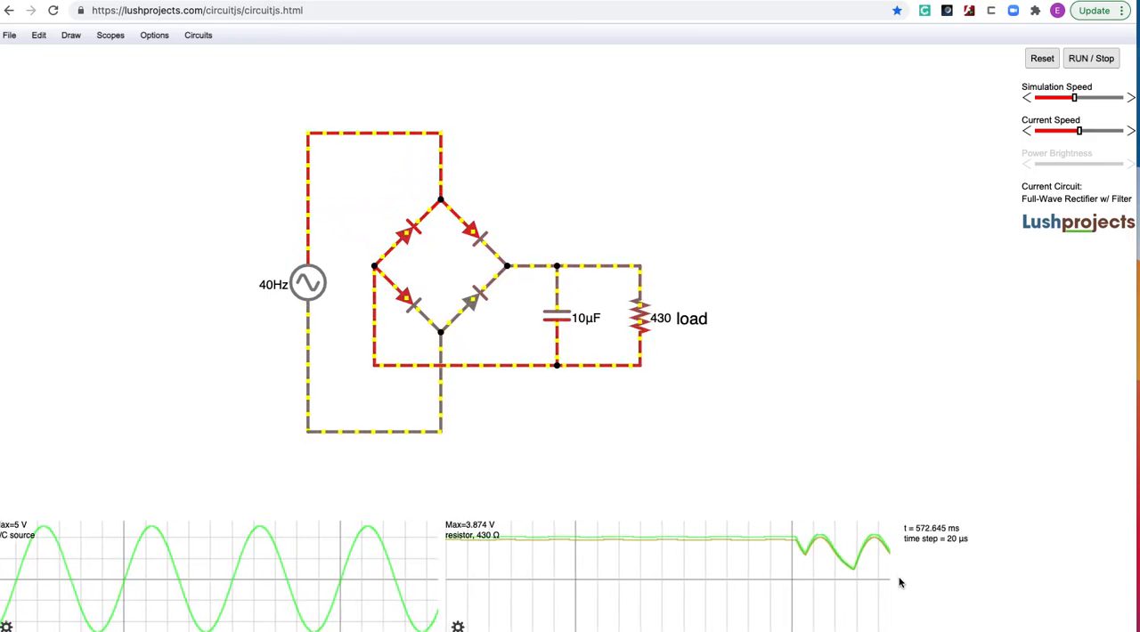
Step: Set the filter capacitor to 1 µF, producing deep ripple on the load
{"action": "left_click", "coordinate": [555, 318]}
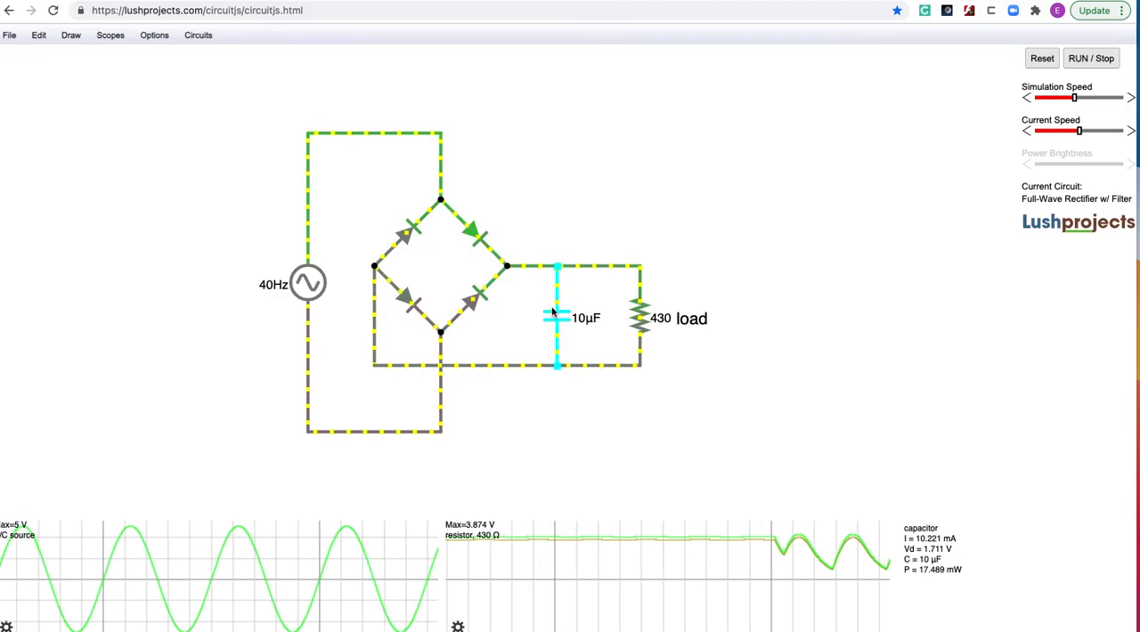
{"action": "left_click", "coordinate": [472, 298]}
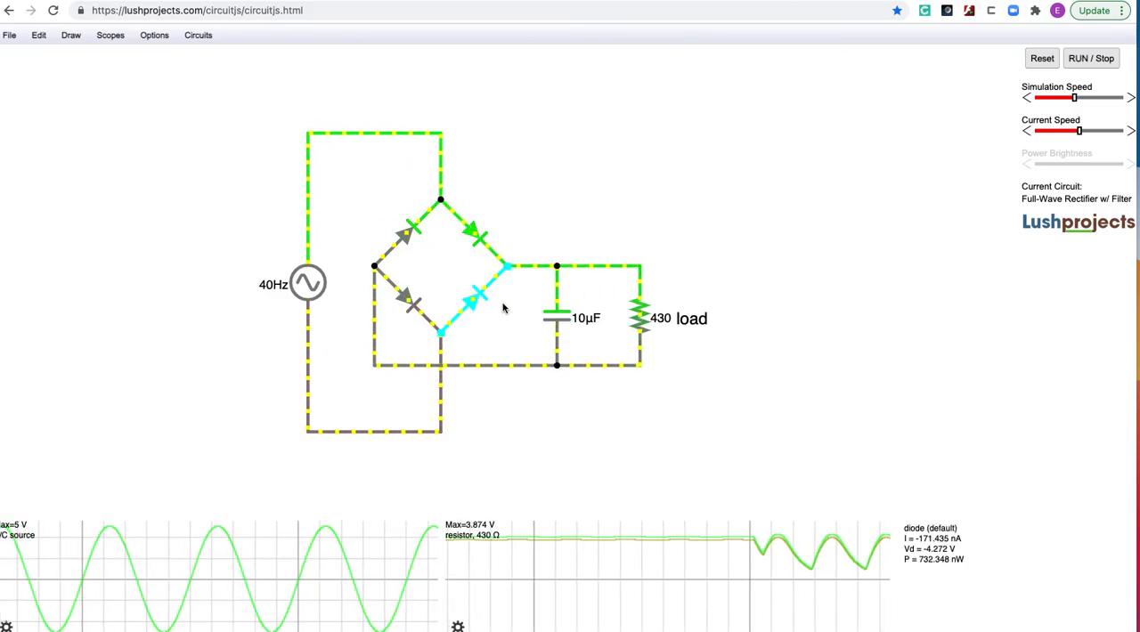
{"action": "double_click", "coordinate": [556, 318]}
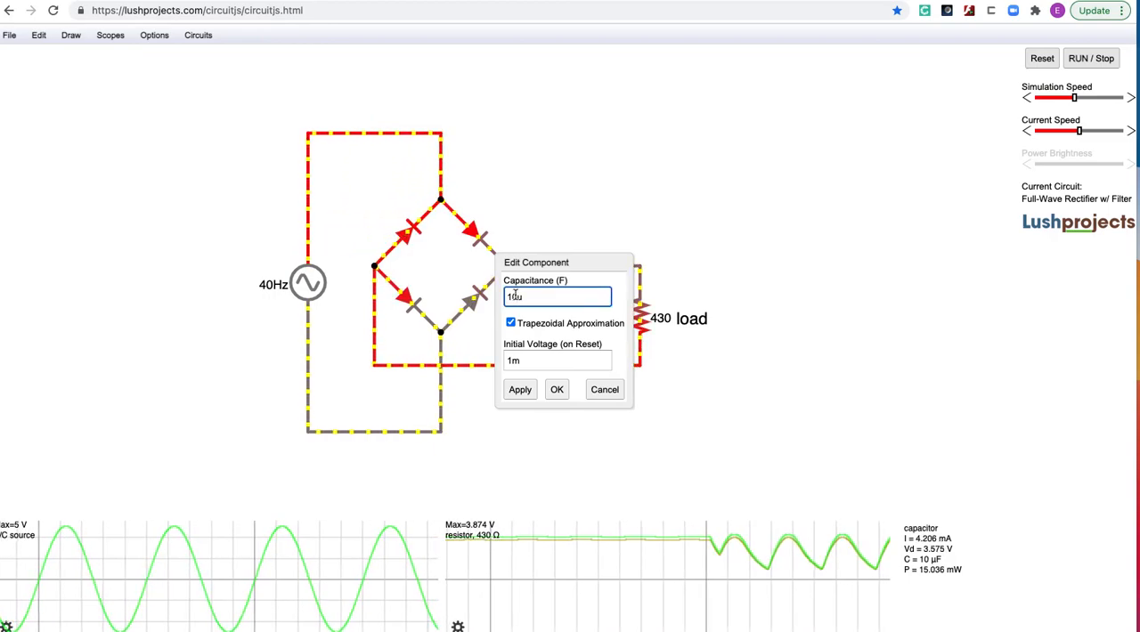
{"action": "left_click", "coordinate": [556, 389]}
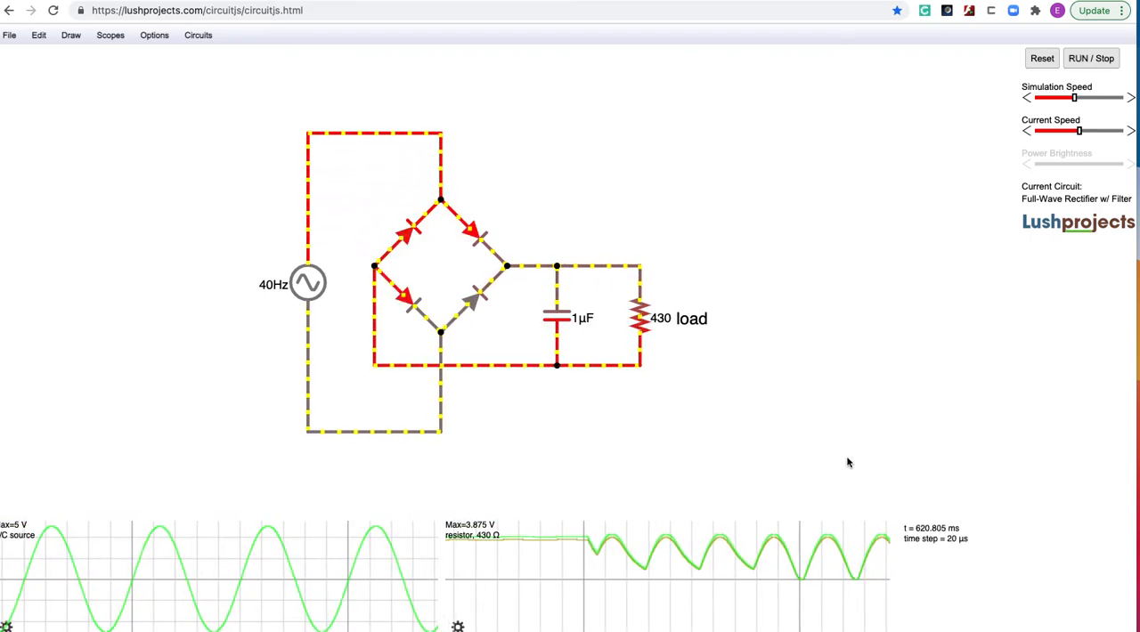
Step: Set the filter capacitor back to 1 mF
{"action": "left_click", "coordinate": [556, 318]}
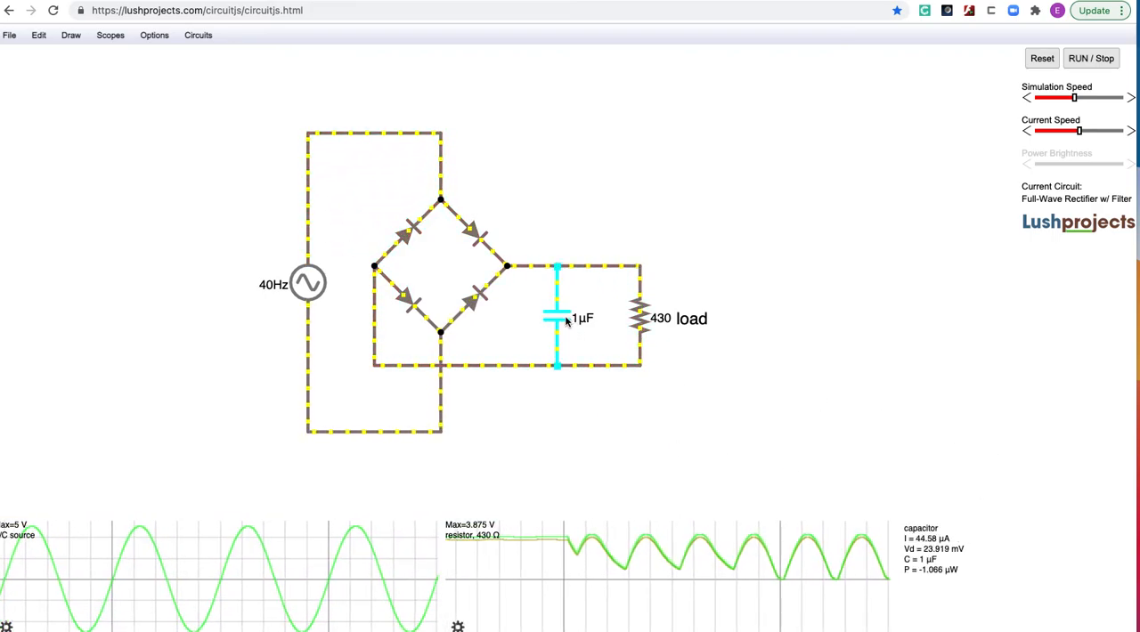
{"action": "double_click", "coordinate": [555, 318]}
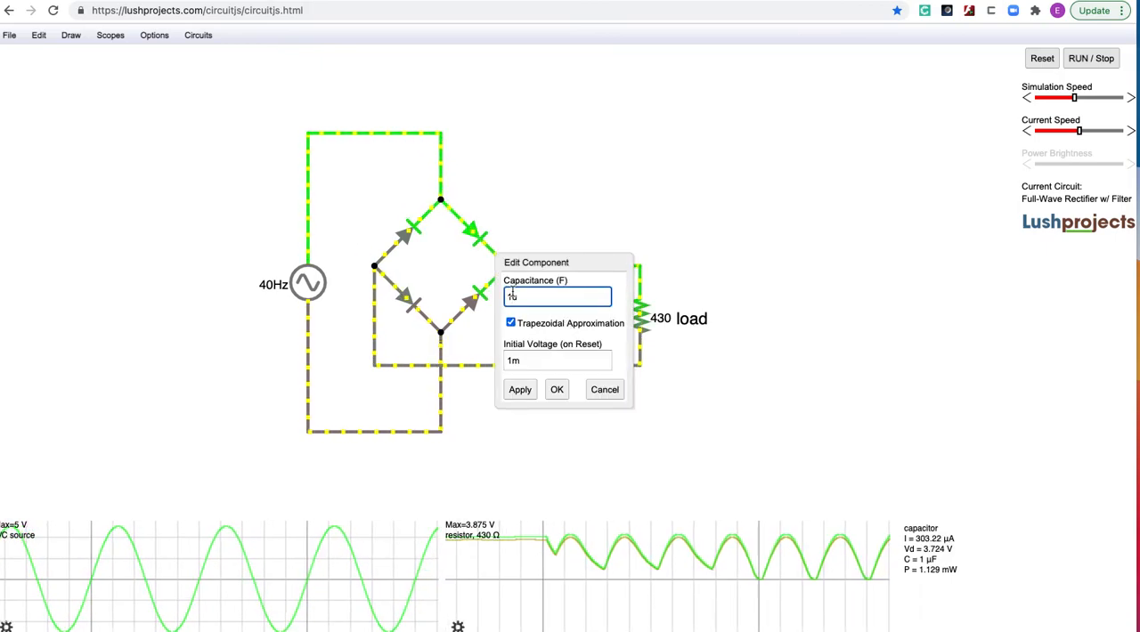
{"action": "left_click", "coordinate": [557, 390]}
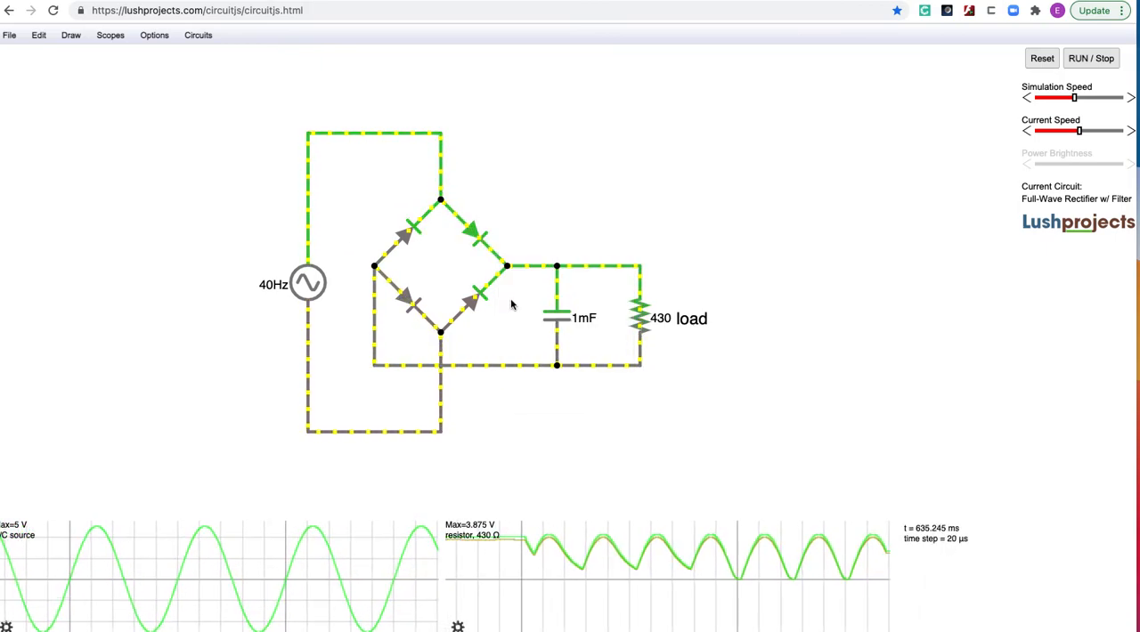